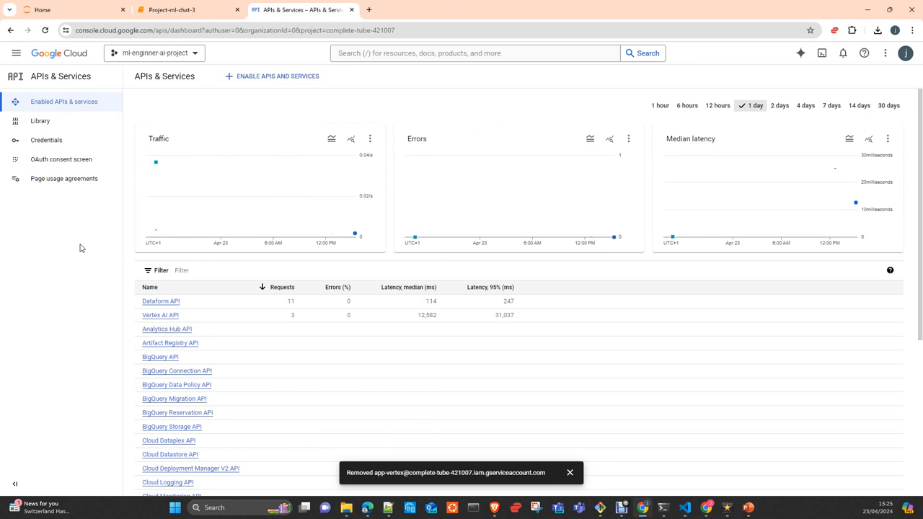
mouse_move(56, 226)
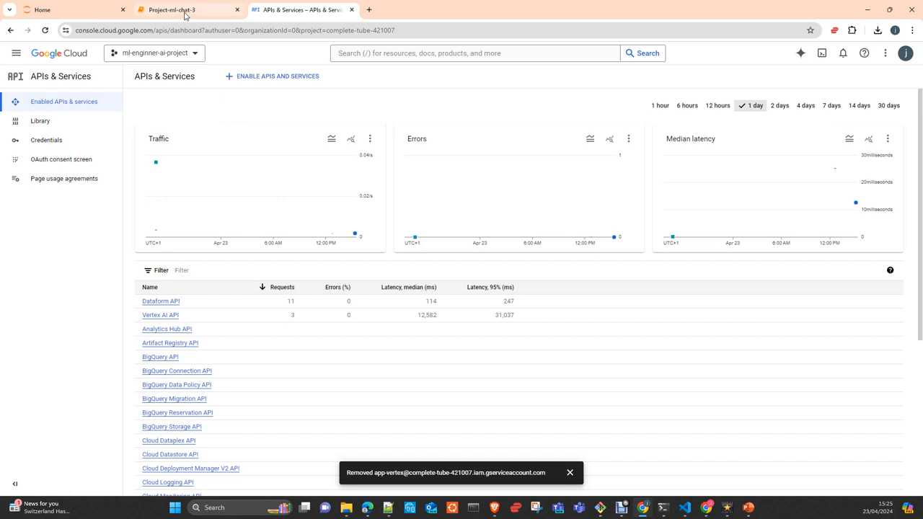
Step: Check the Project-ml-chat-3 notebook and return to the Cloud Console dashboard
left_click(171, 10)
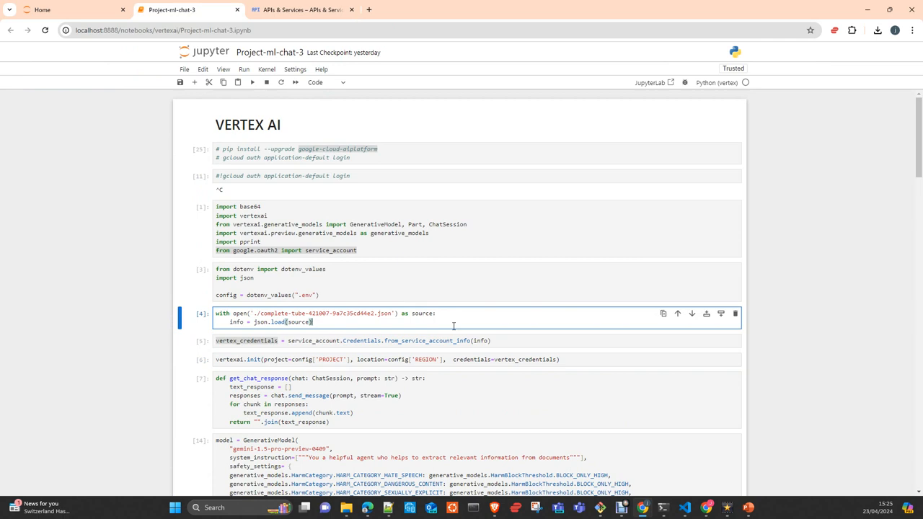
left_click(301, 9)
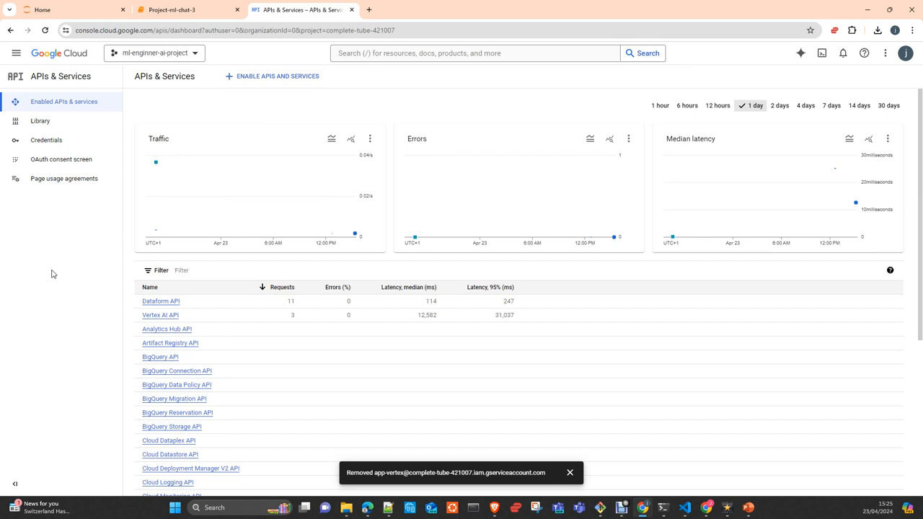
mouse_move(68, 266)
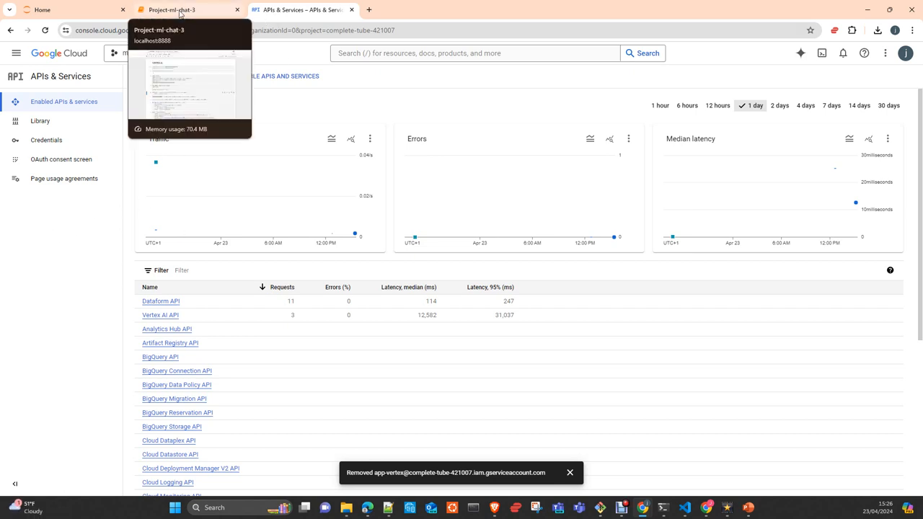
left_click(171, 9)
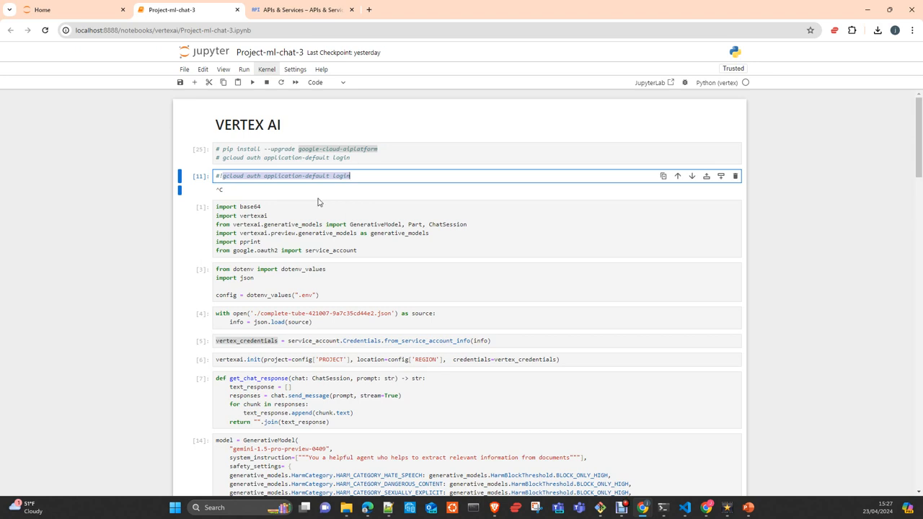
mouse_move(313, 197)
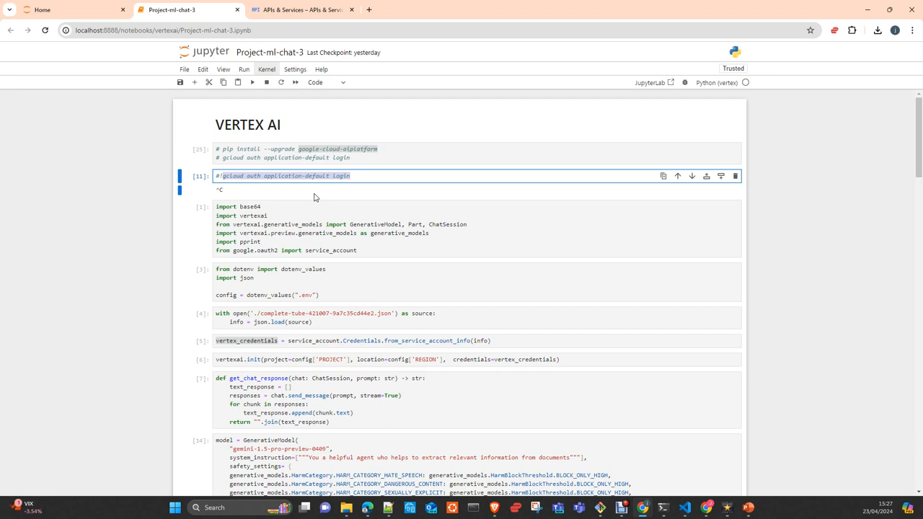
left_click(351, 175)
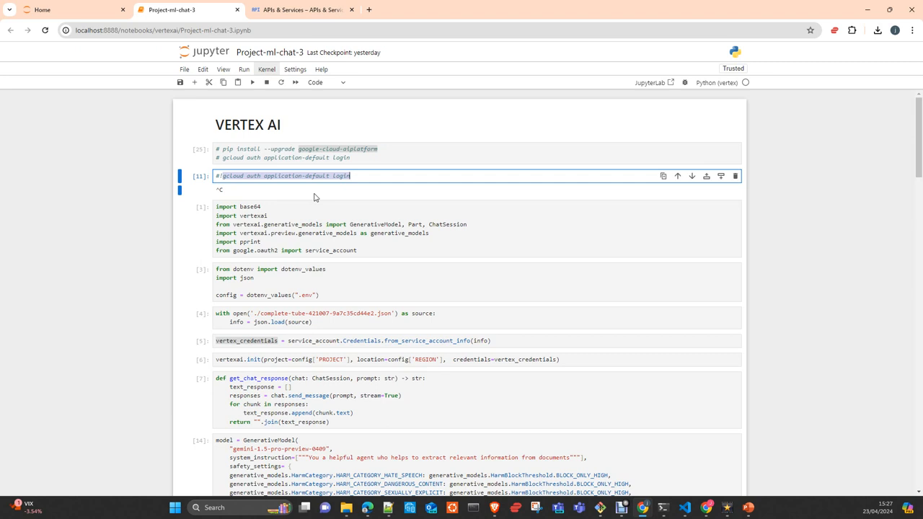
mouse_move(428, 265)
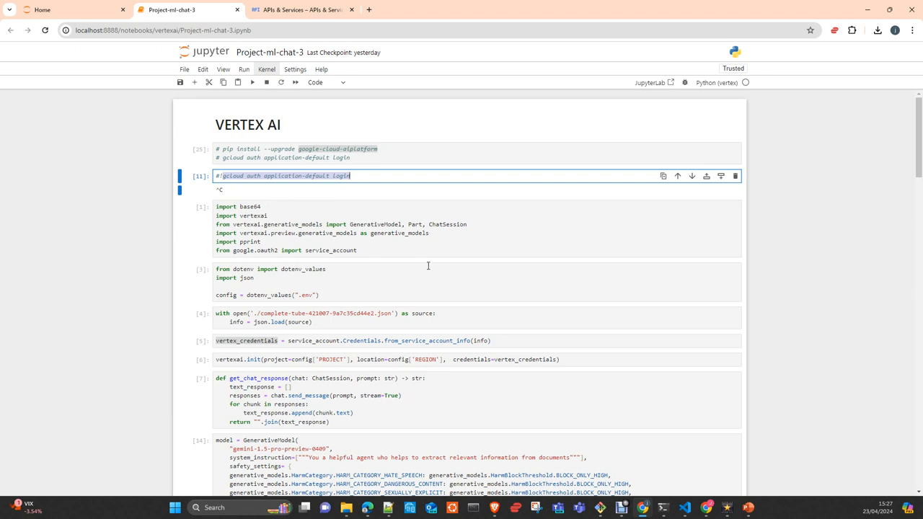
mouse_move(98, 269)
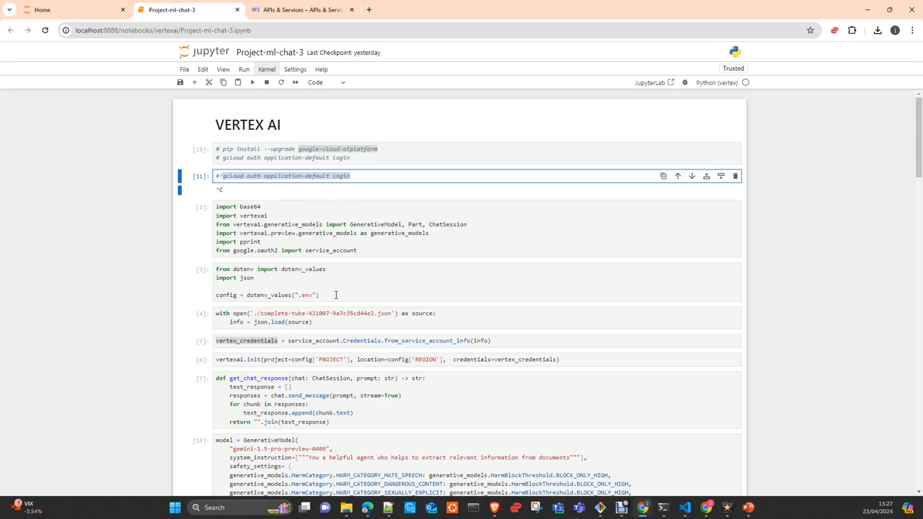
left_click(349, 176)
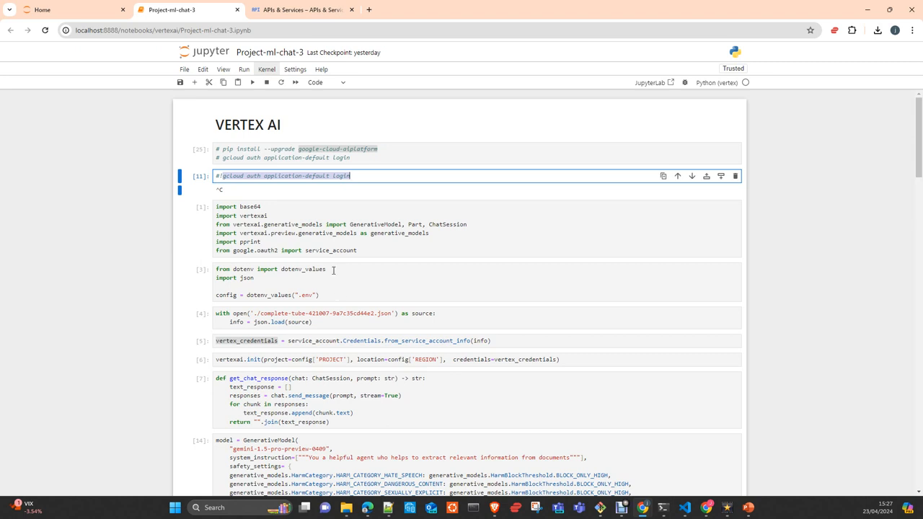
mouse_move(245, 189)
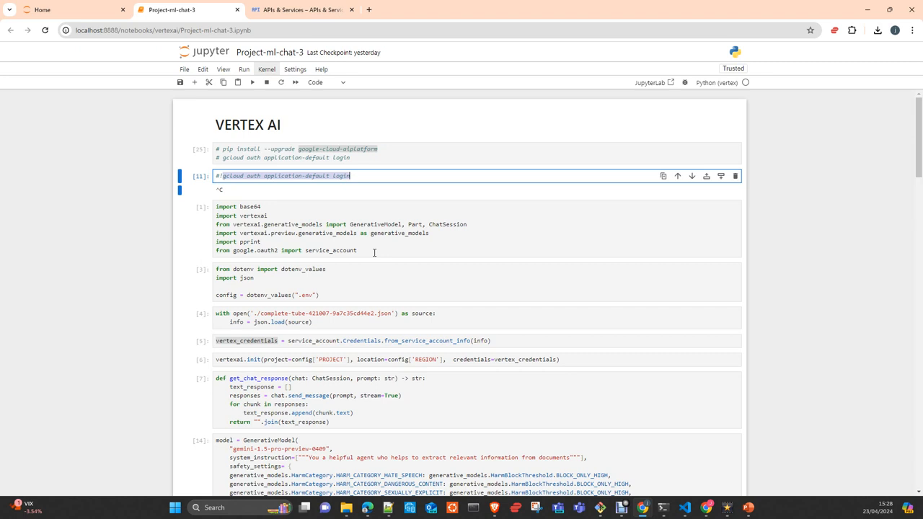
left_click(302, 10)
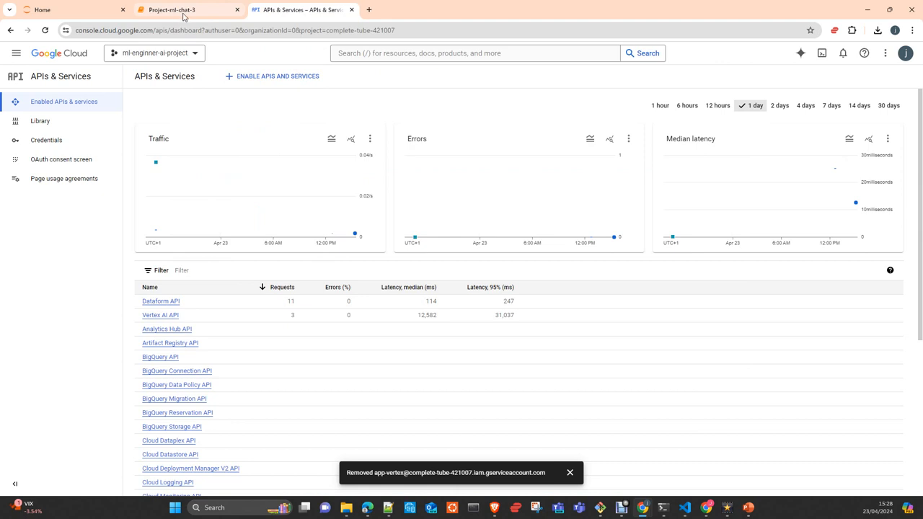
mouse_move(170, 9)
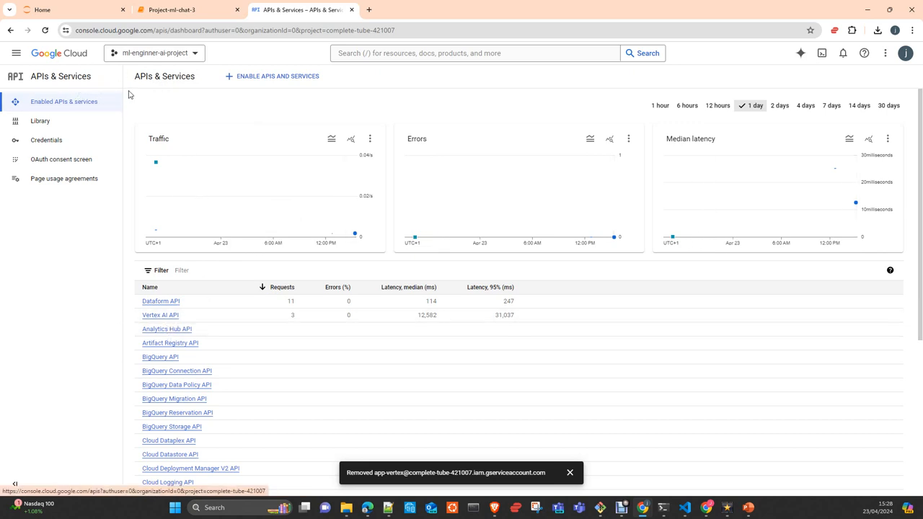
mouse_move(191, 146)
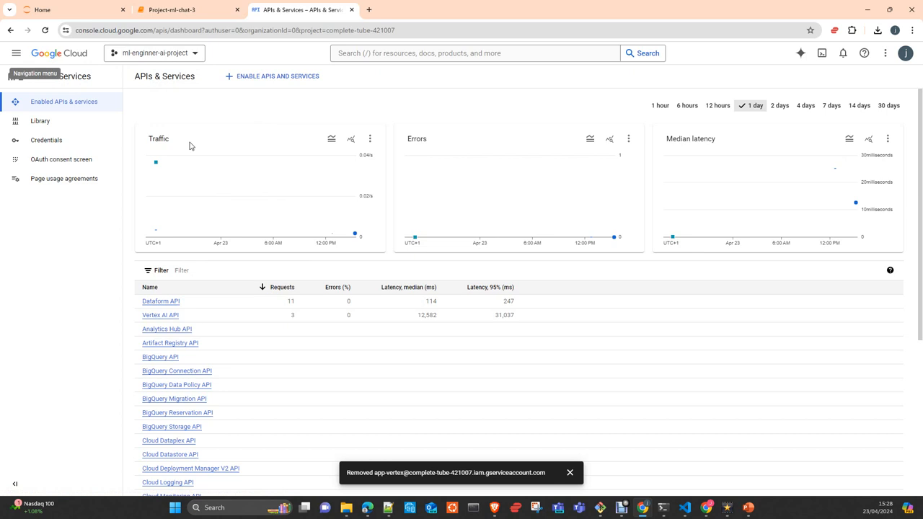
Step: From the Vertex AI API's Credentials, start creating a new service account
left_click(16, 53)
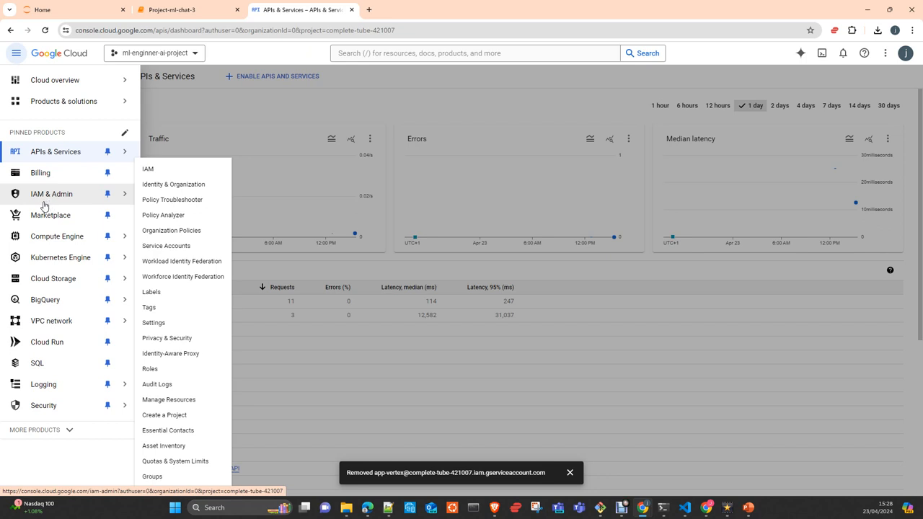
mouse_move(166, 245)
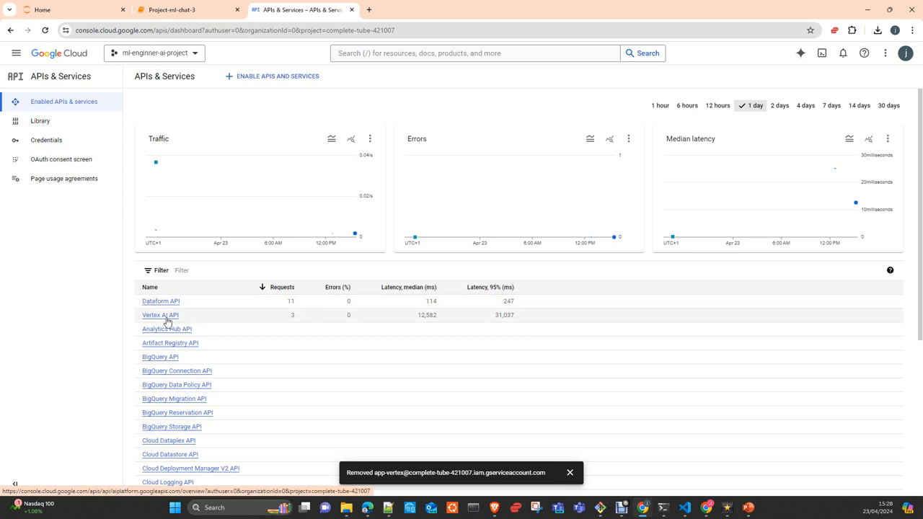
left_click(160, 315)
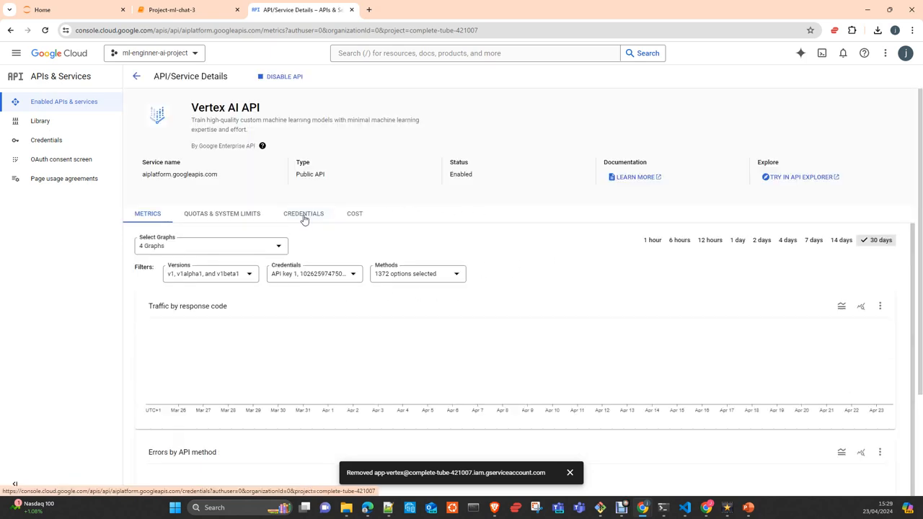
left_click(303, 213)
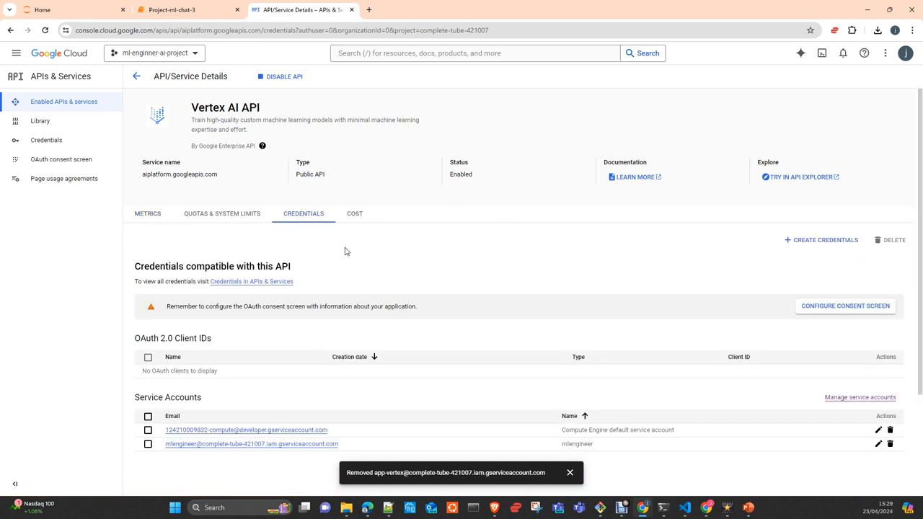
left_click(821, 239)
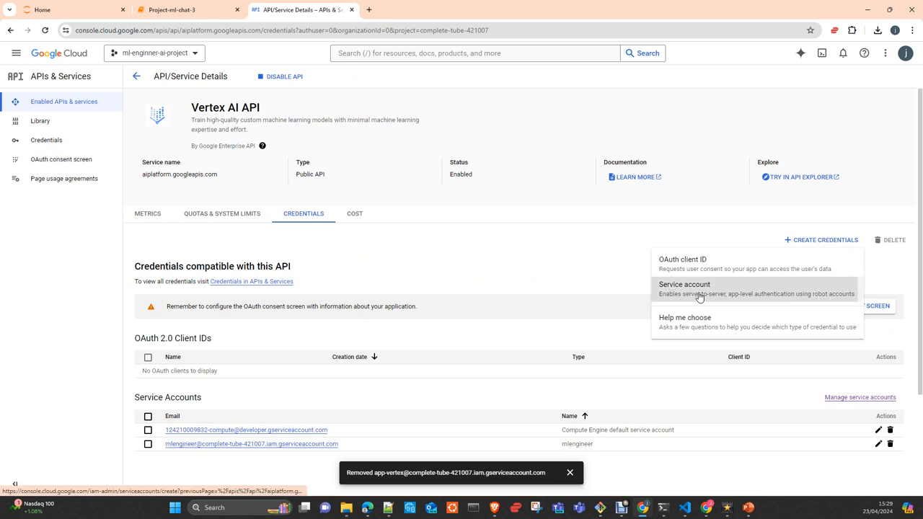
left_click(683, 284)
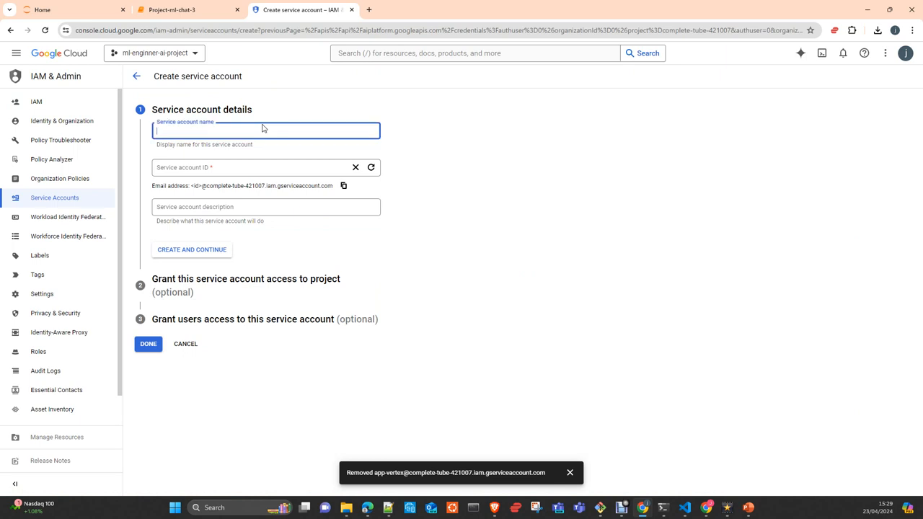
Step: Name the service account 'app-access' and create it
type("app-access")
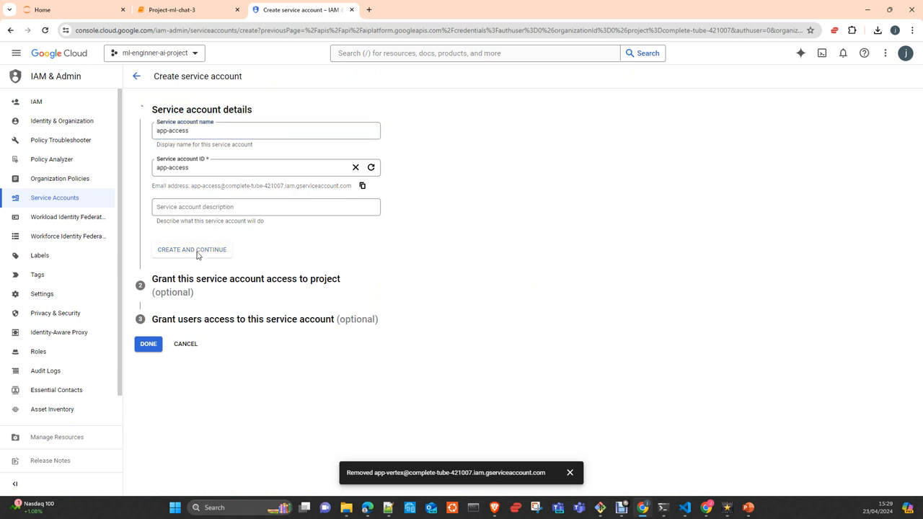
left_click(192, 249)
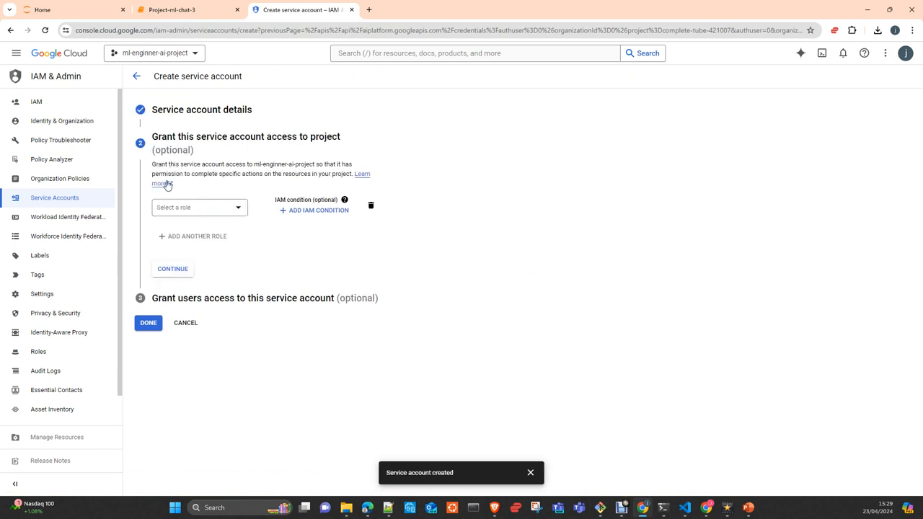
mouse_move(207, 213)
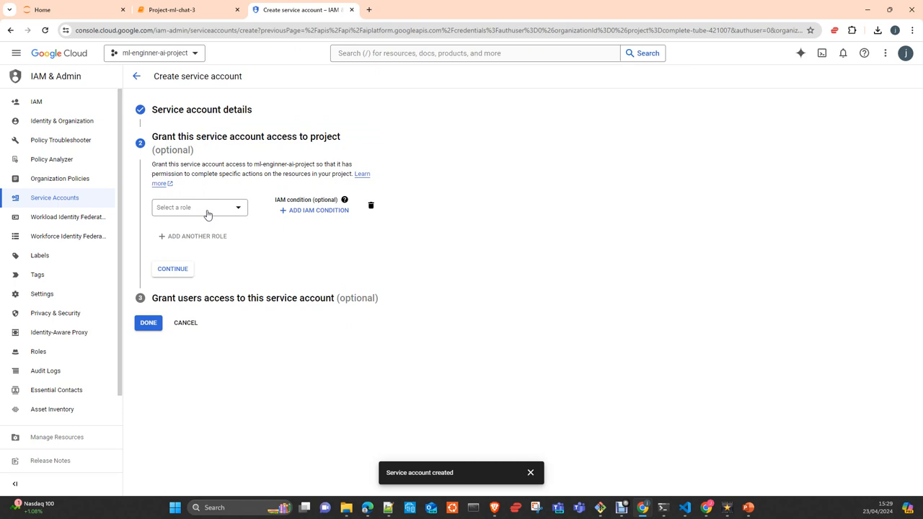
Step: Grant the roles Vertex AI Service Agent and Storage Object User to the account
left_click(199, 207)
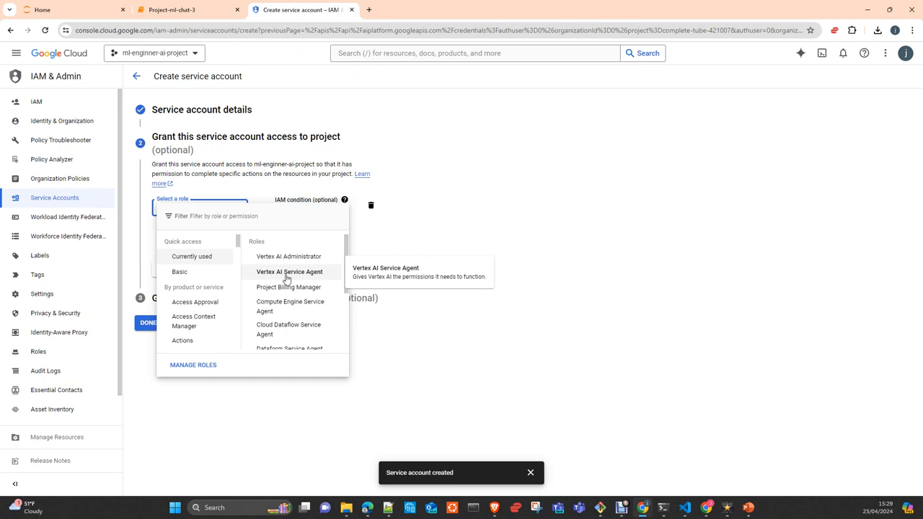
left_click(289, 272)
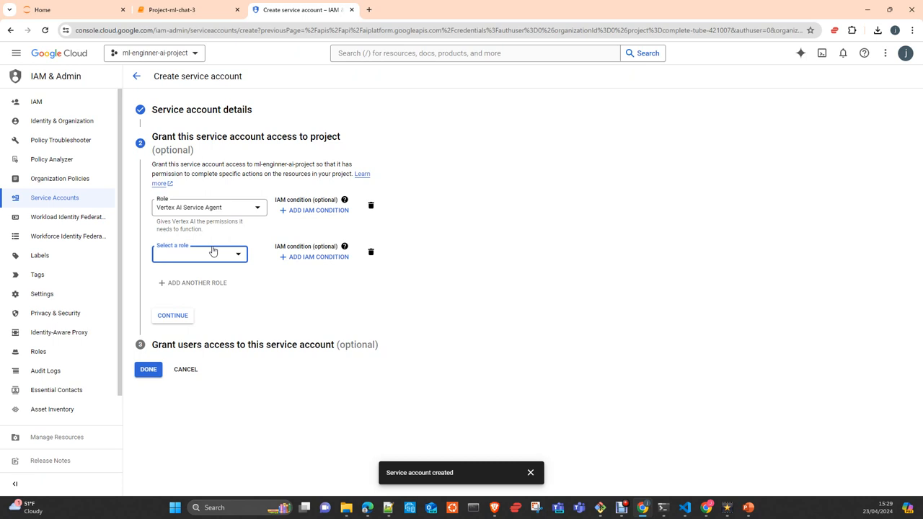
left_click(199, 253)
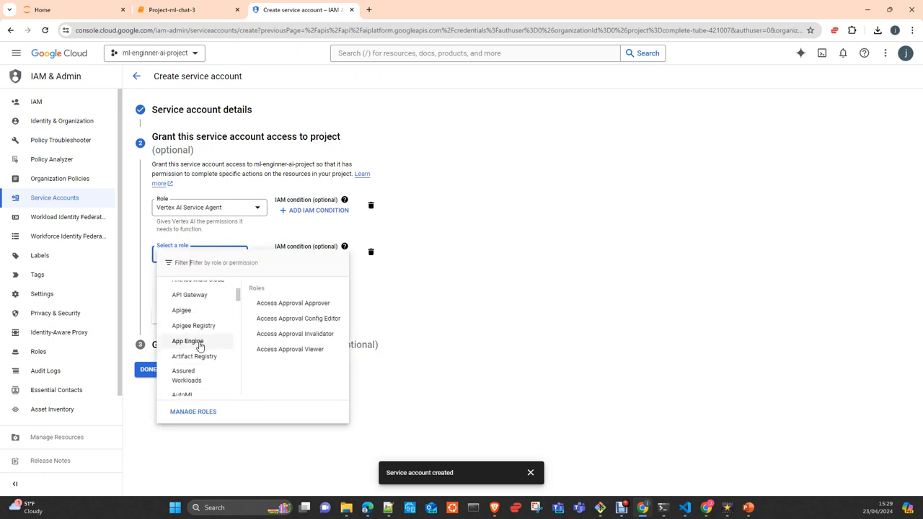
scroll("down", 3)
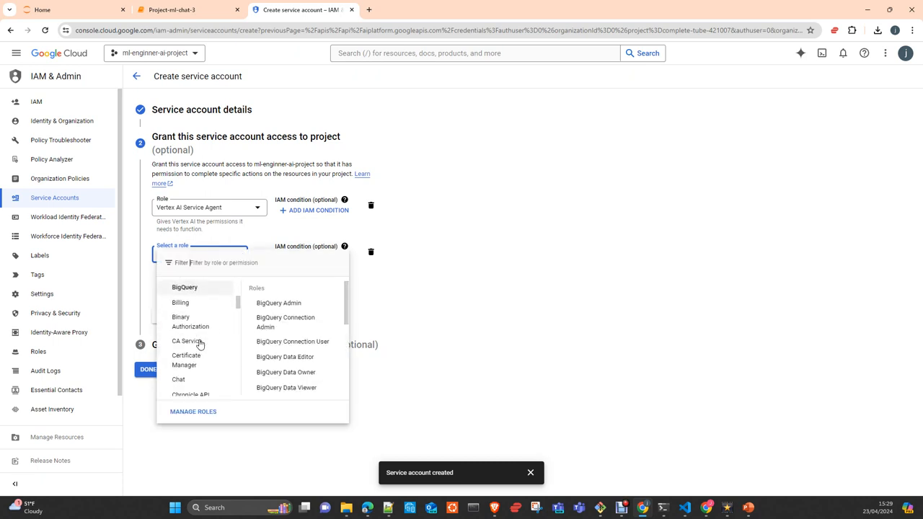
scroll("down", 3)
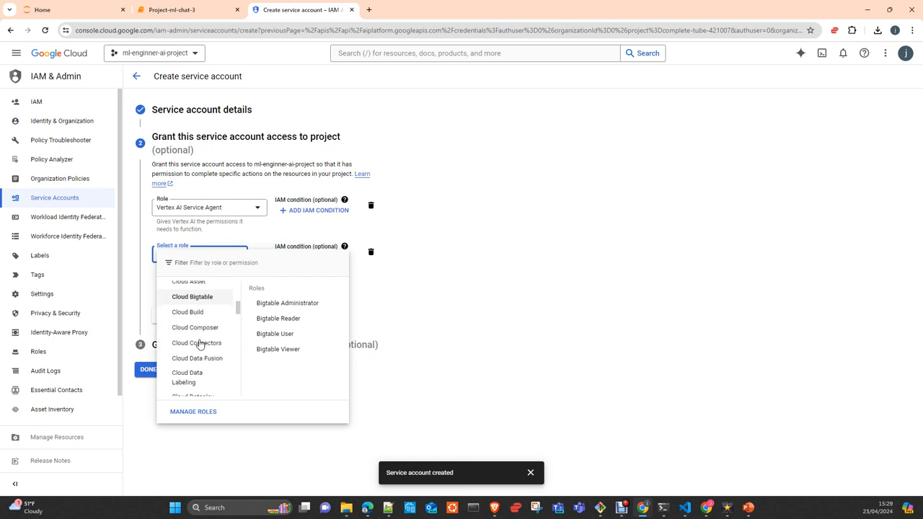
scroll("down", 3)
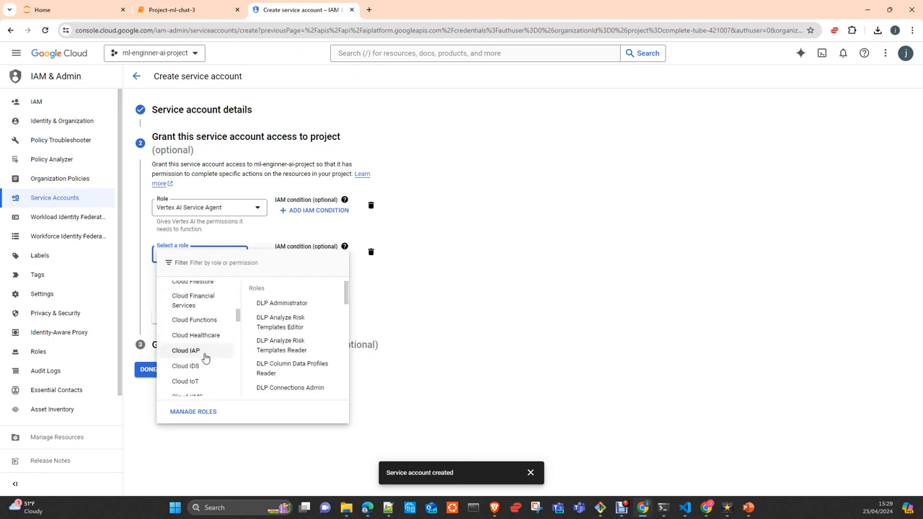
scroll("down", 3)
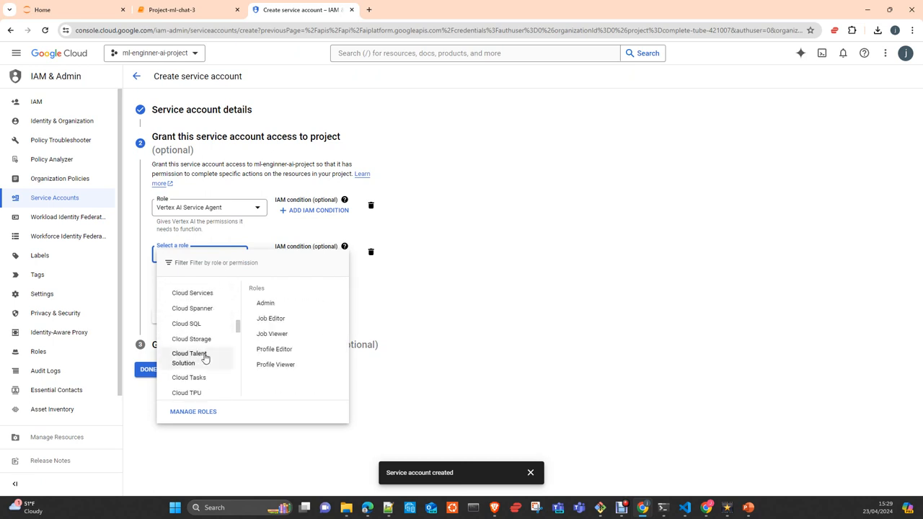
scroll("down", 3)
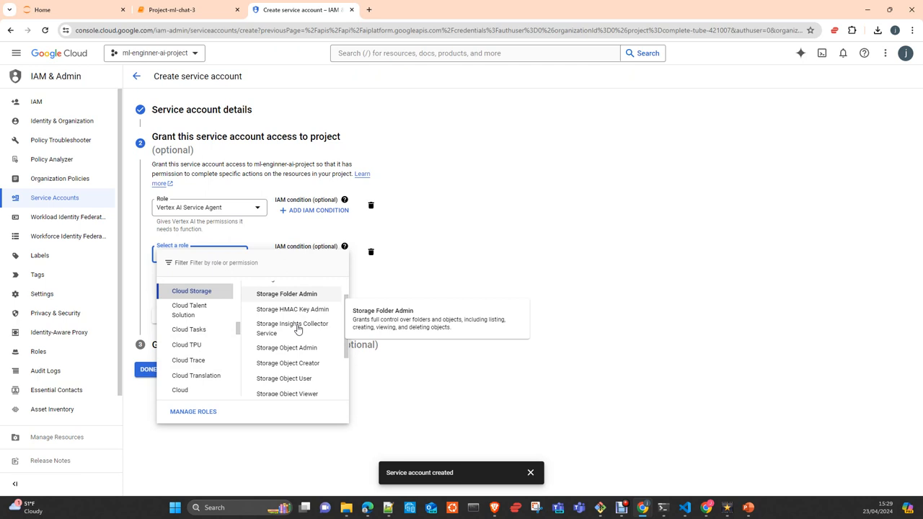
scroll("down", 3)
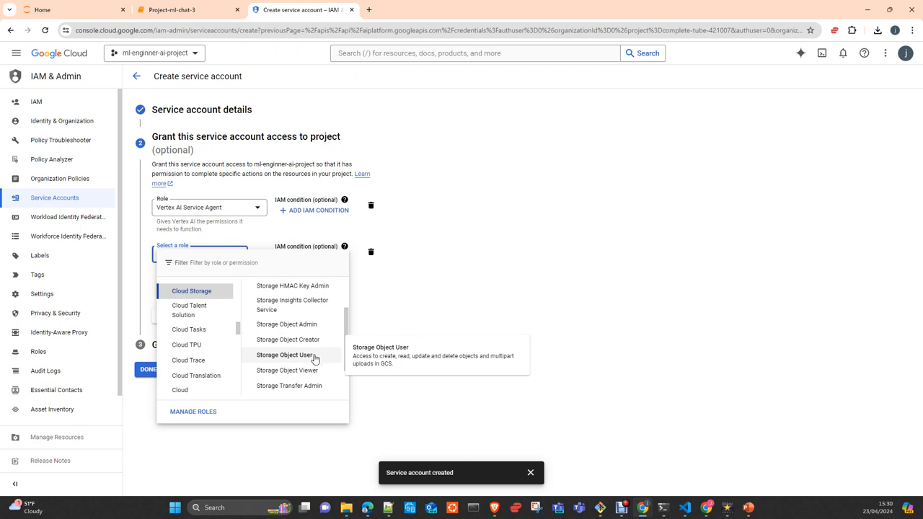
left_click(287, 353)
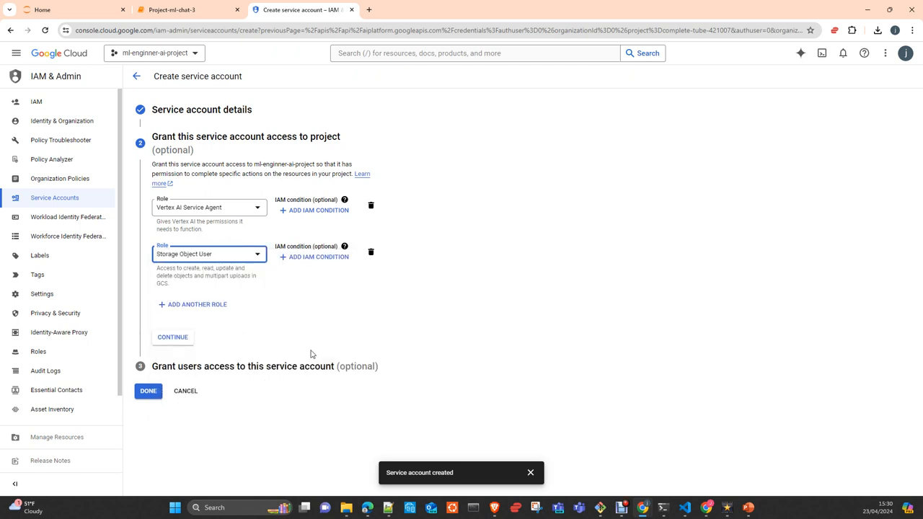
mouse_move(202, 324)
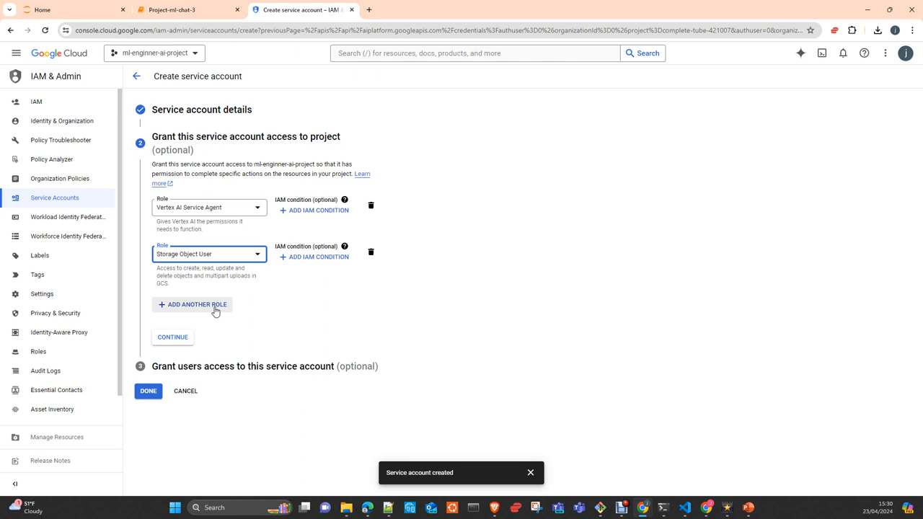
left_click(192, 304)
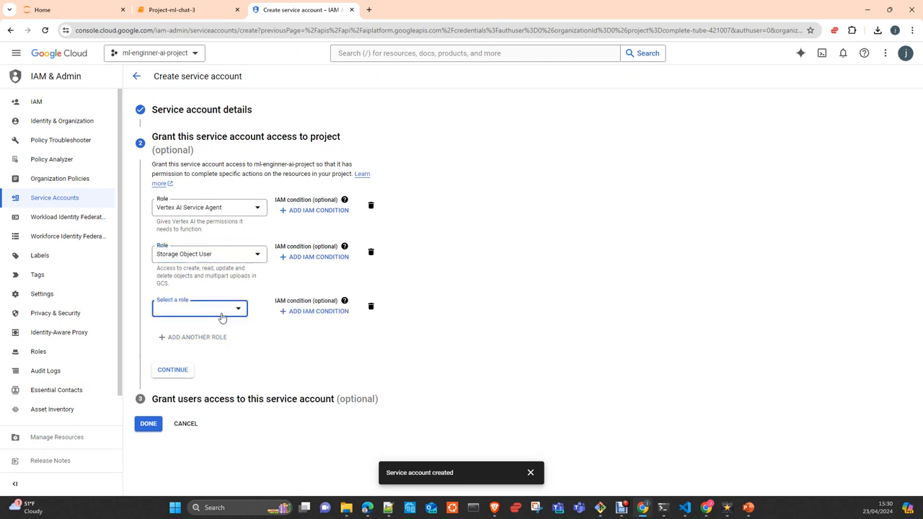
mouse_move(371, 306)
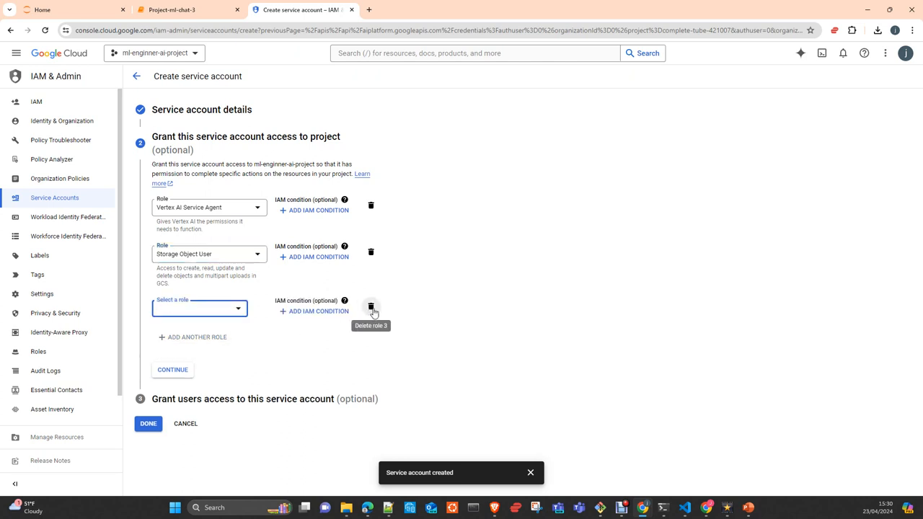
left_click(370, 306)
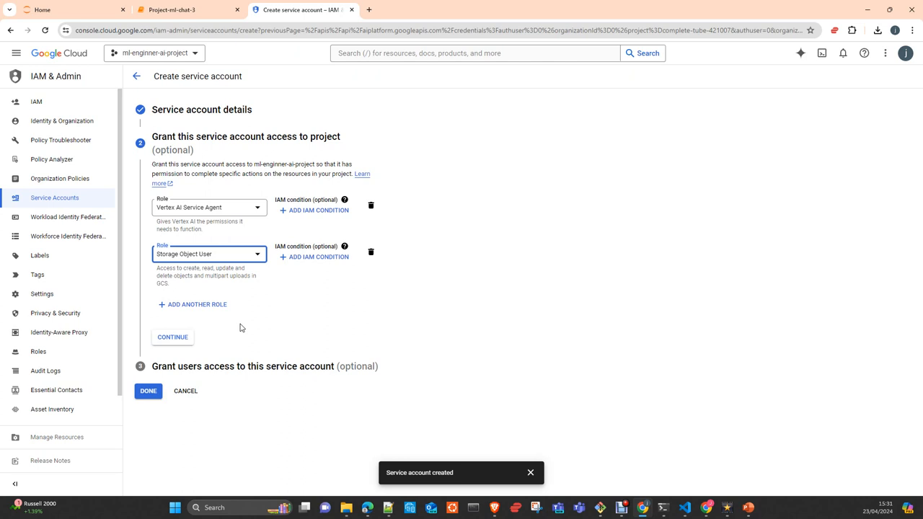
mouse_move(302, 280)
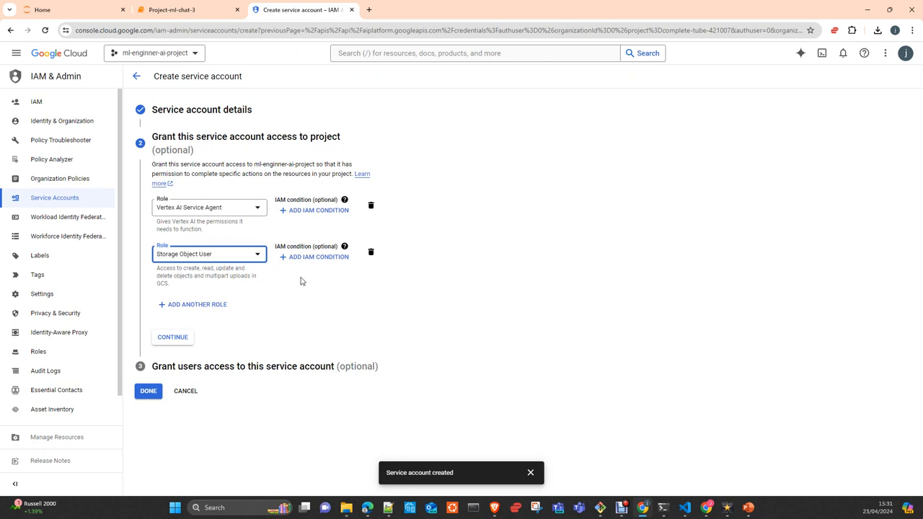
mouse_move(219, 236)
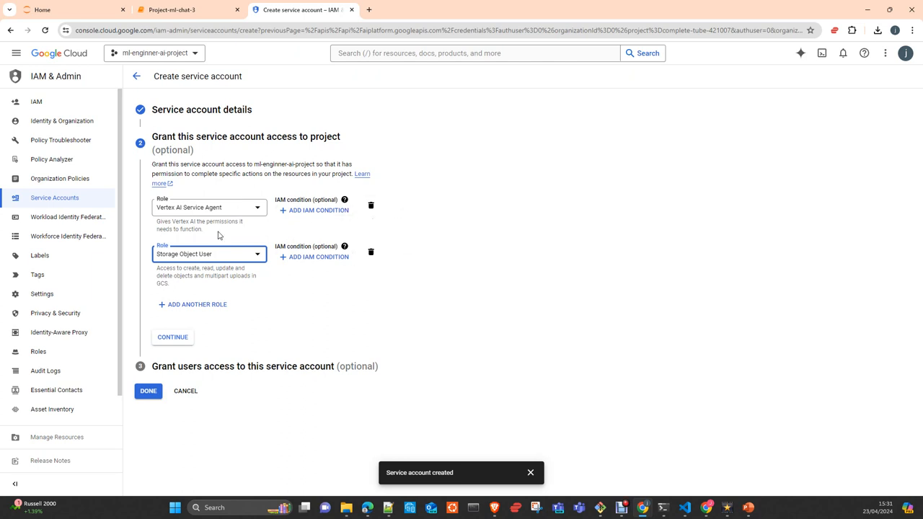
mouse_move(262, 301)
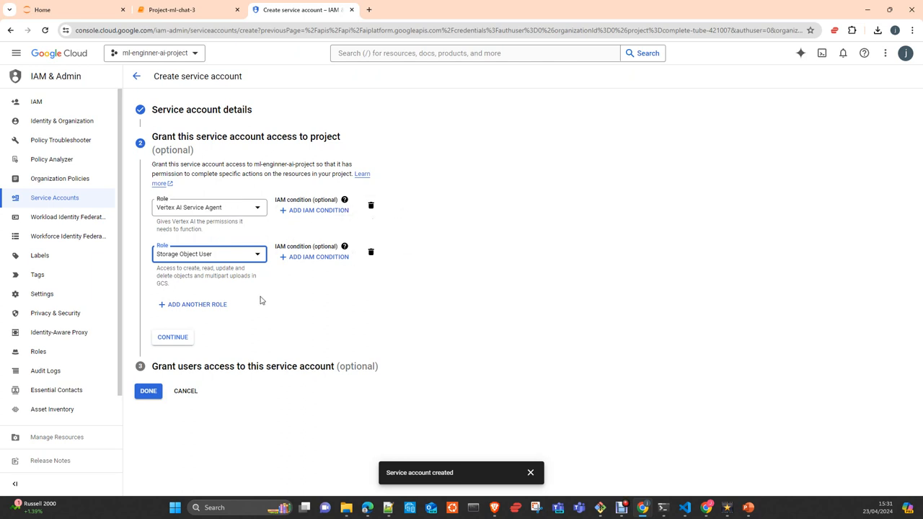
mouse_move(220, 268)
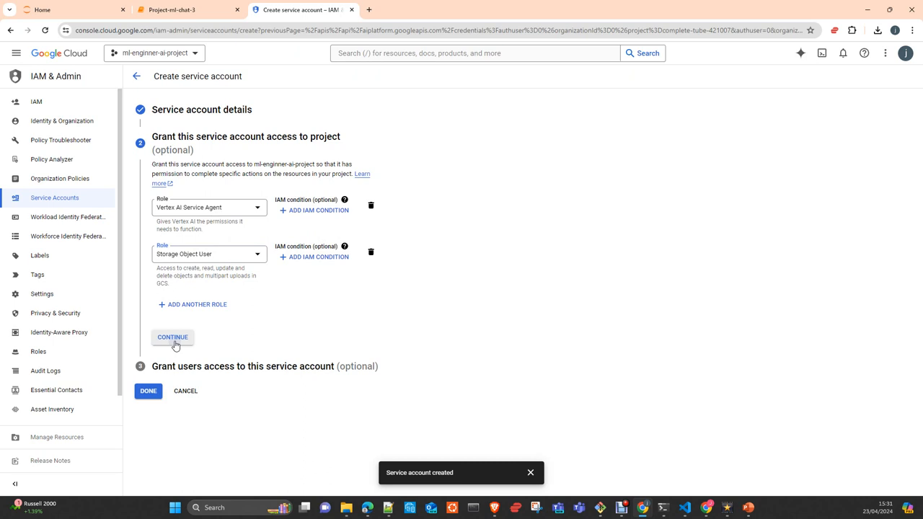
Step: Accept both roles, pass the user-access step, and finish the app-access account
left_click(172, 336)
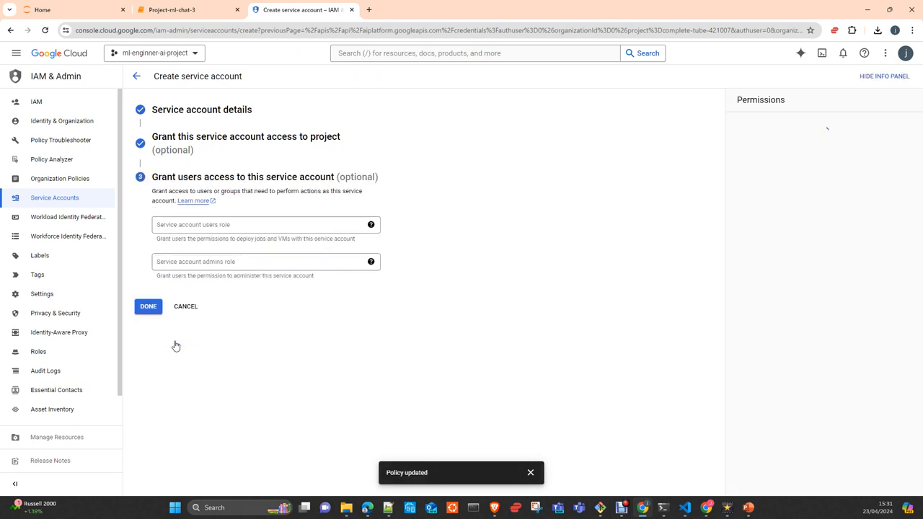
left_click(746, 129)
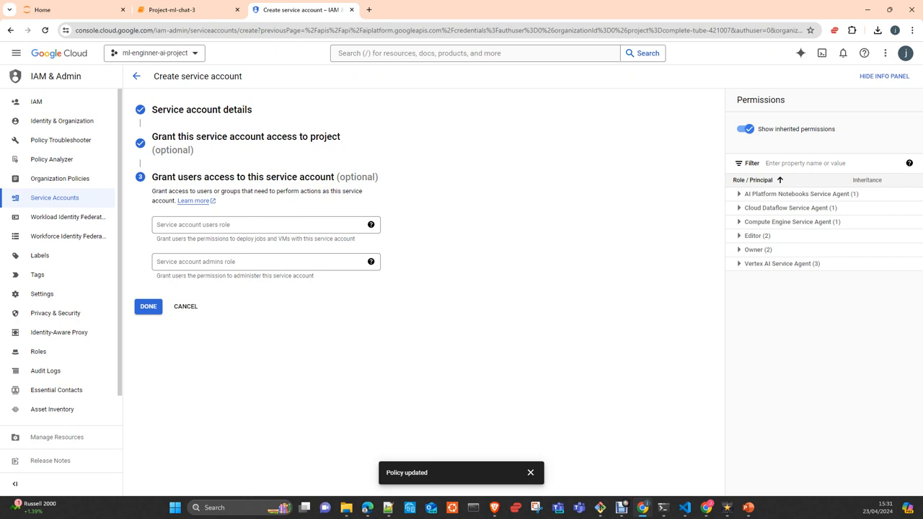
mouse_move(88, 155)
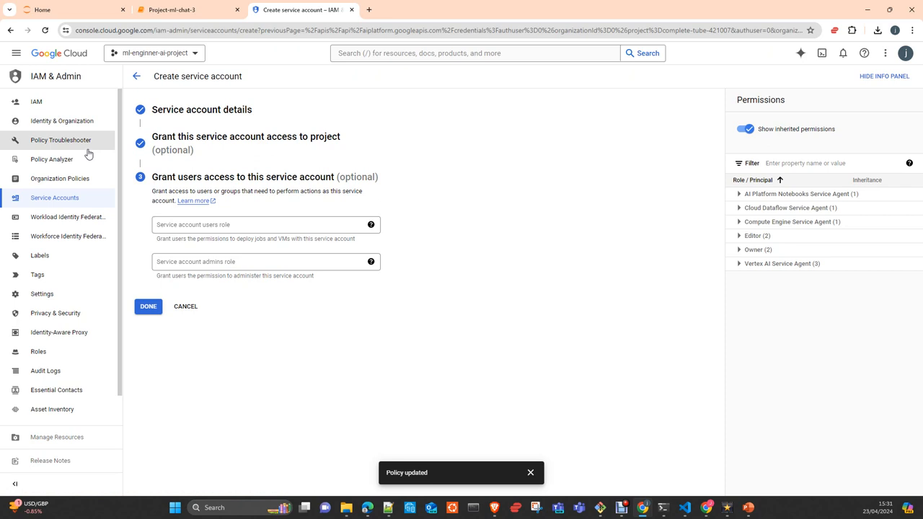
mouse_move(236, 157)
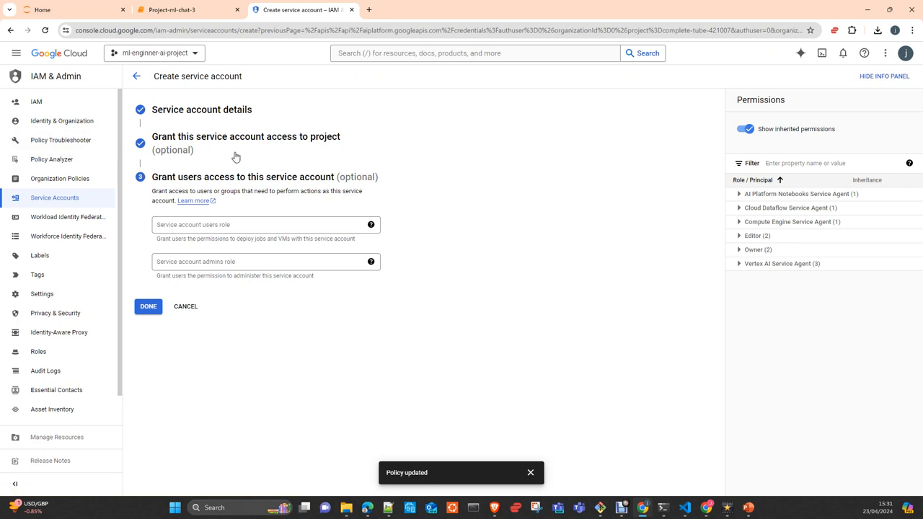
mouse_move(199, 227)
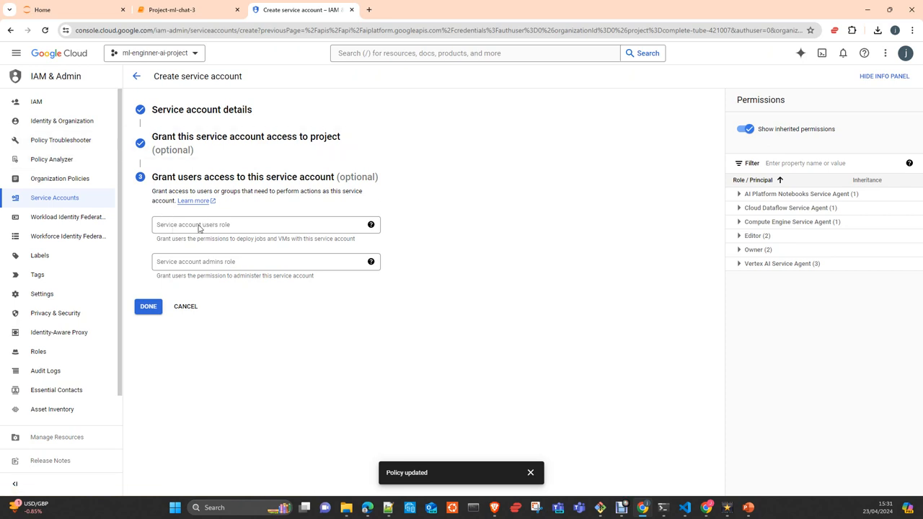
mouse_move(218, 229)
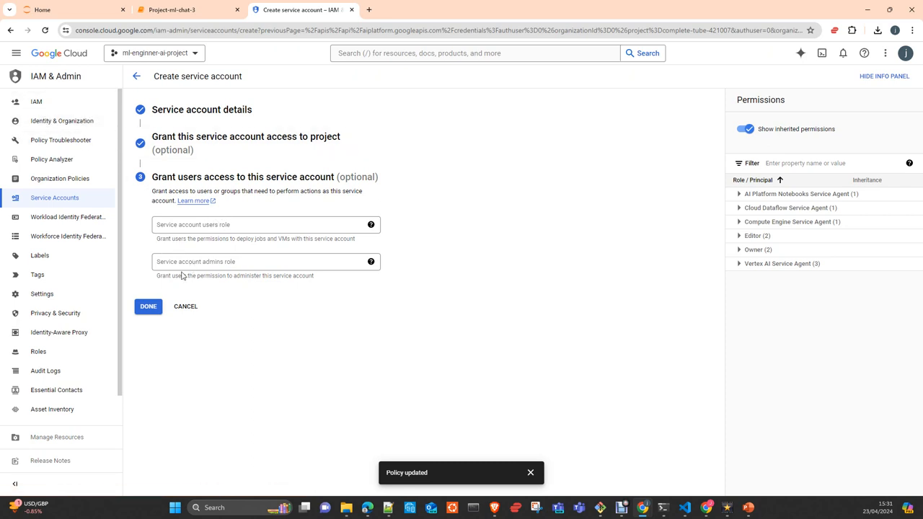
mouse_move(245, 236)
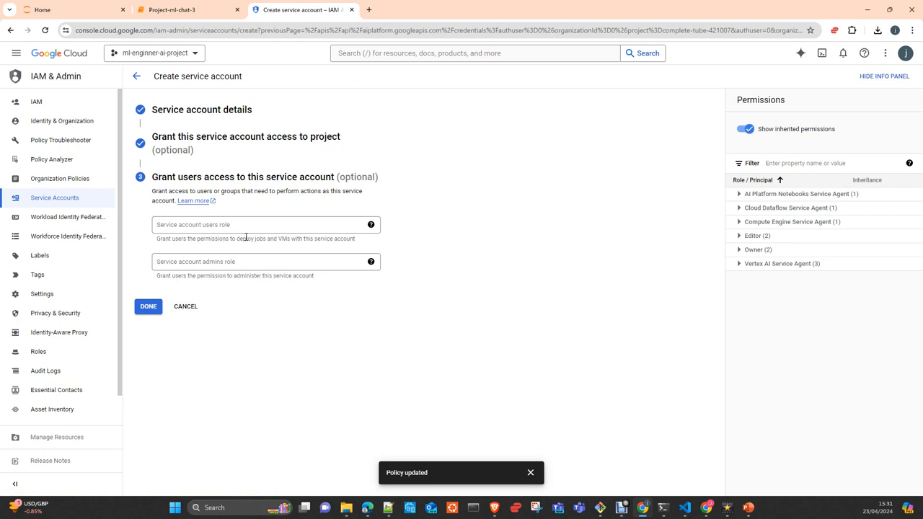
double_click(356, 176)
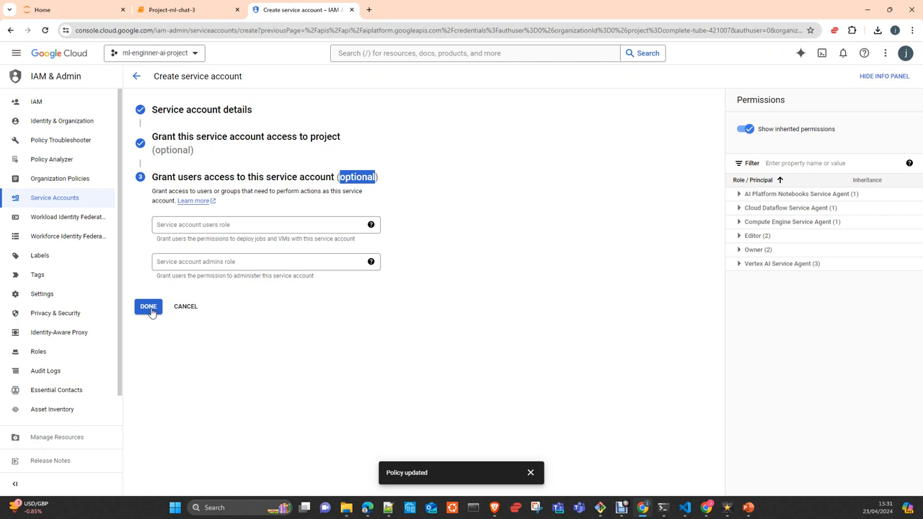
left_click(148, 306)
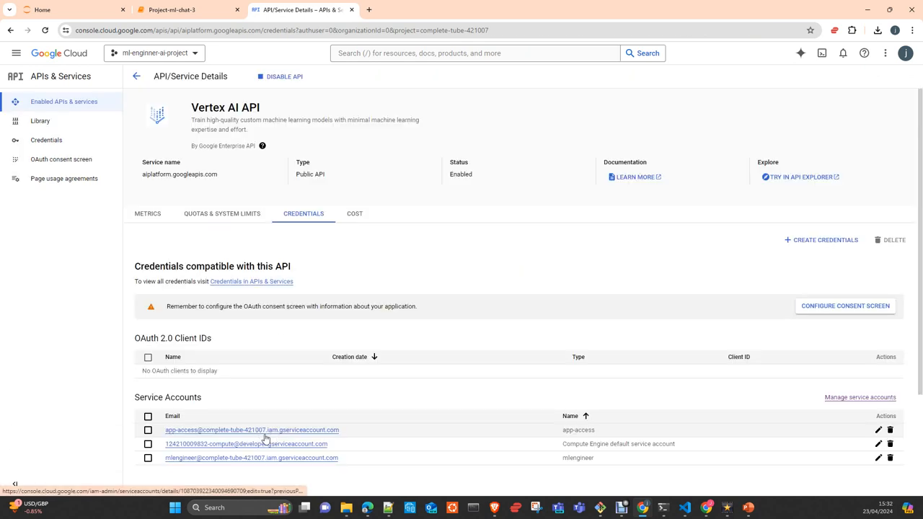
mouse_move(178, 431)
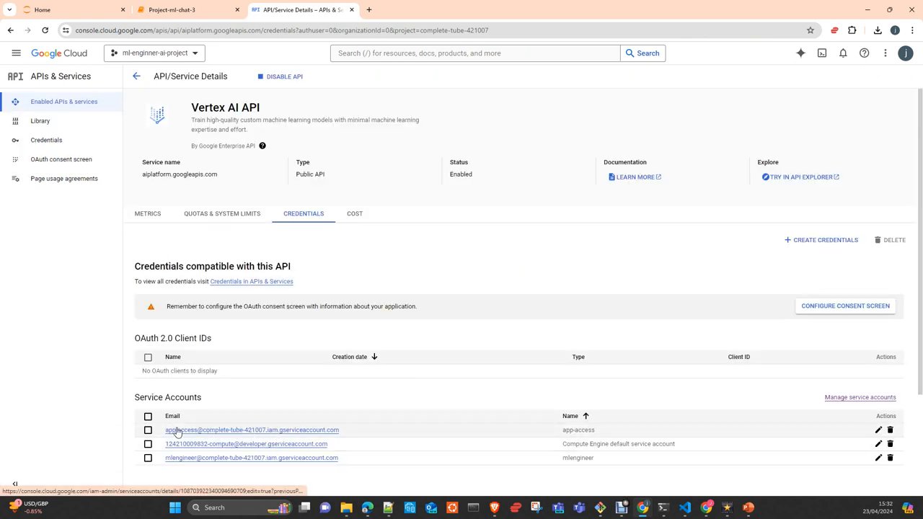
mouse_move(232, 438)
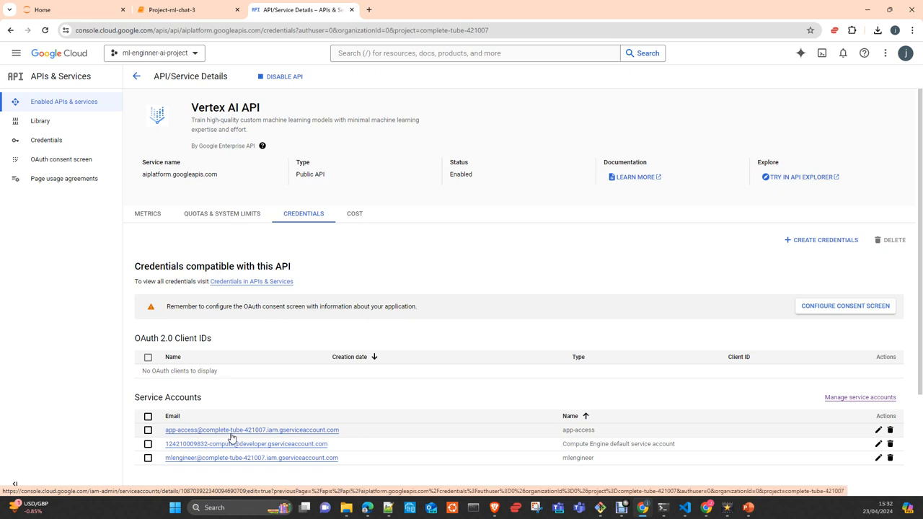
Step: On the app-access account's Keys tab, start adding a new key
left_click(252, 430)
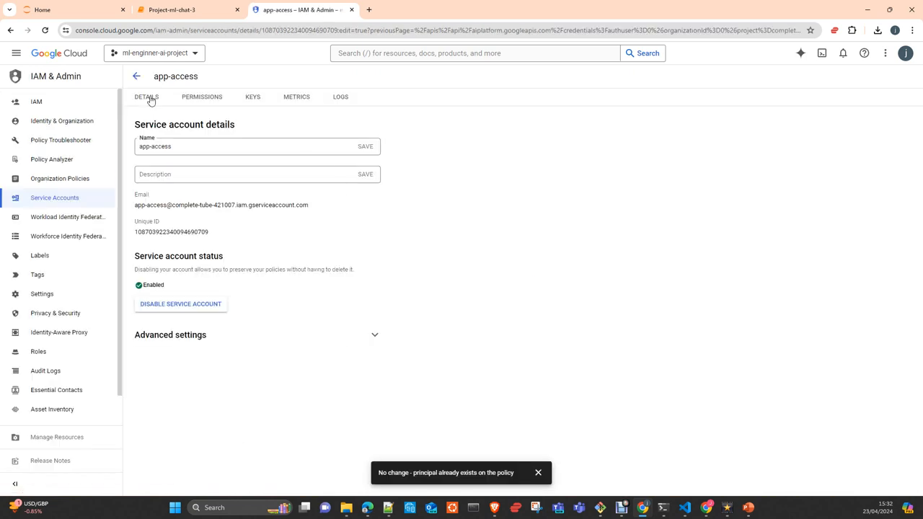
left_click(252, 96)
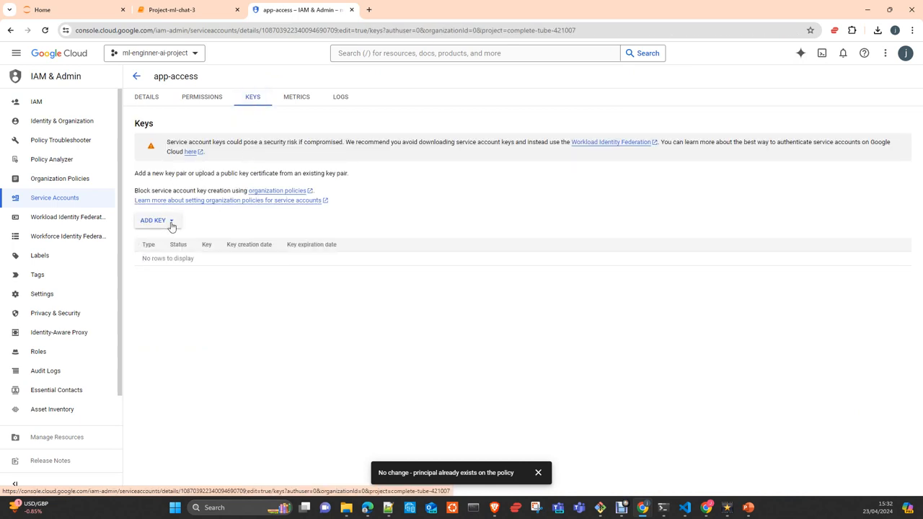
left_click(152, 220)
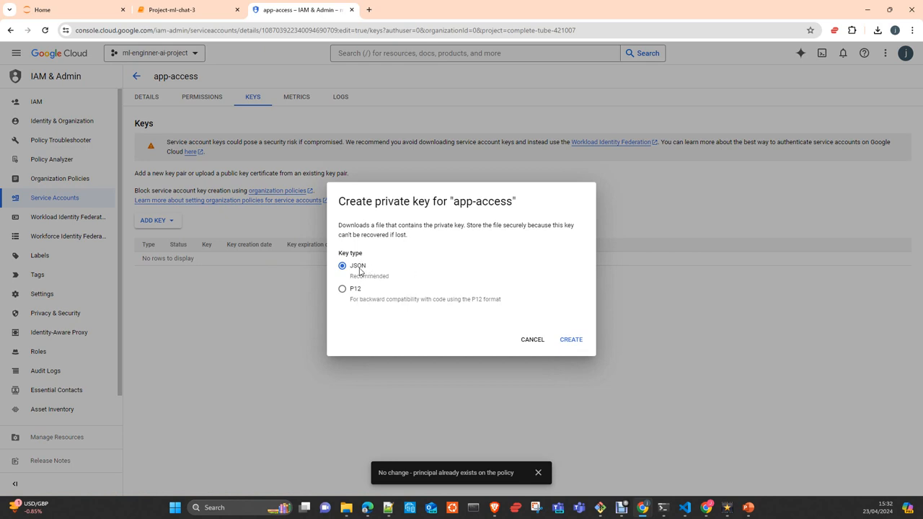
mouse_move(431, 315)
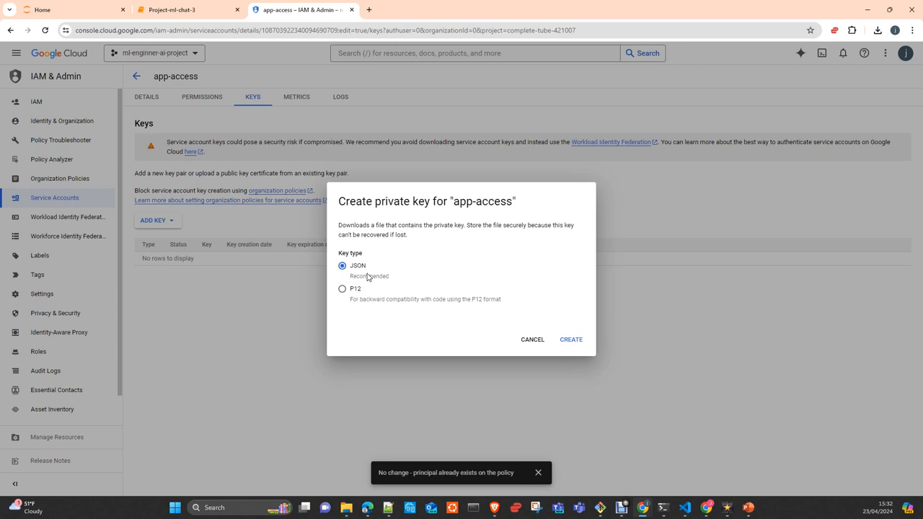
mouse_move(530, 312)
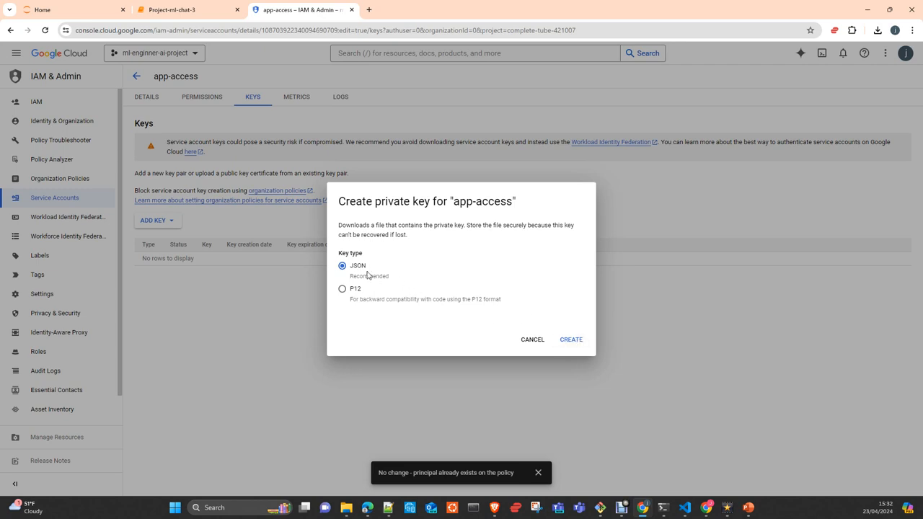
Step: Create and download the app-access JSON key, then return to Project-ml-chat-3
left_click(571, 339)
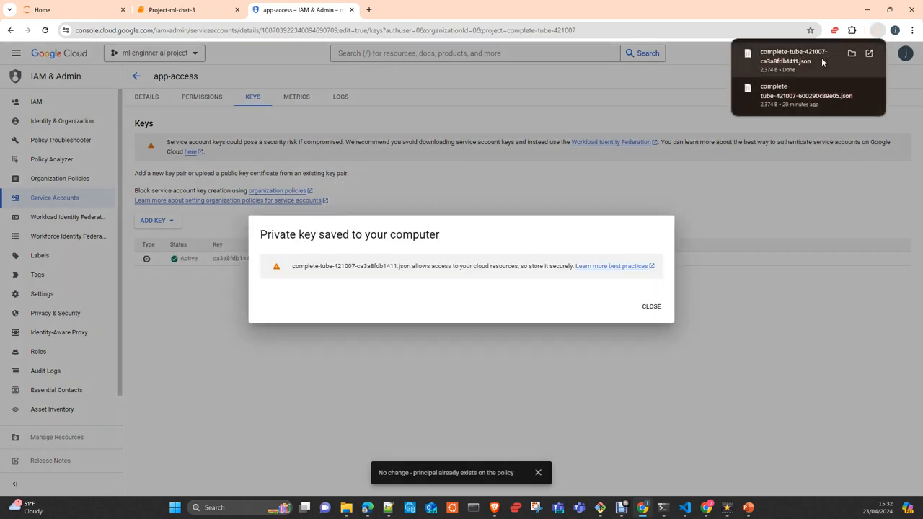
mouse_move(752, 108)
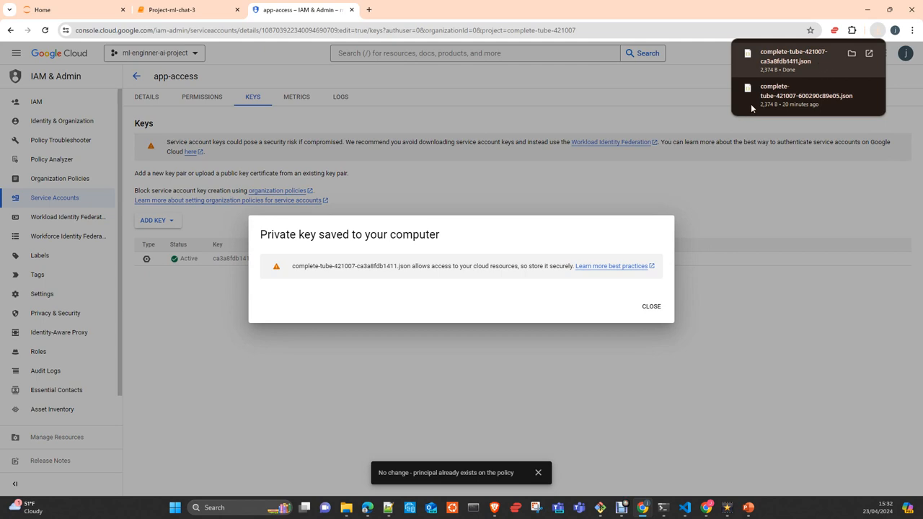
left_click(649, 306)
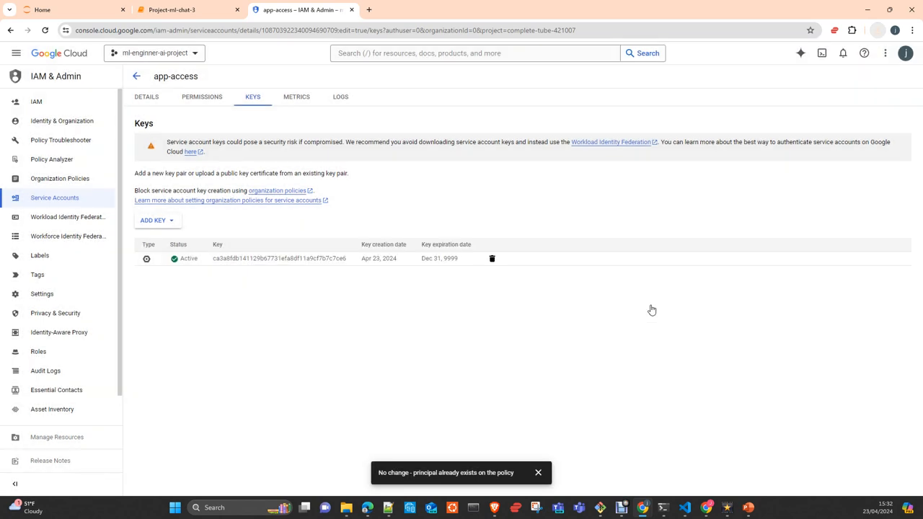
left_click(173, 9)
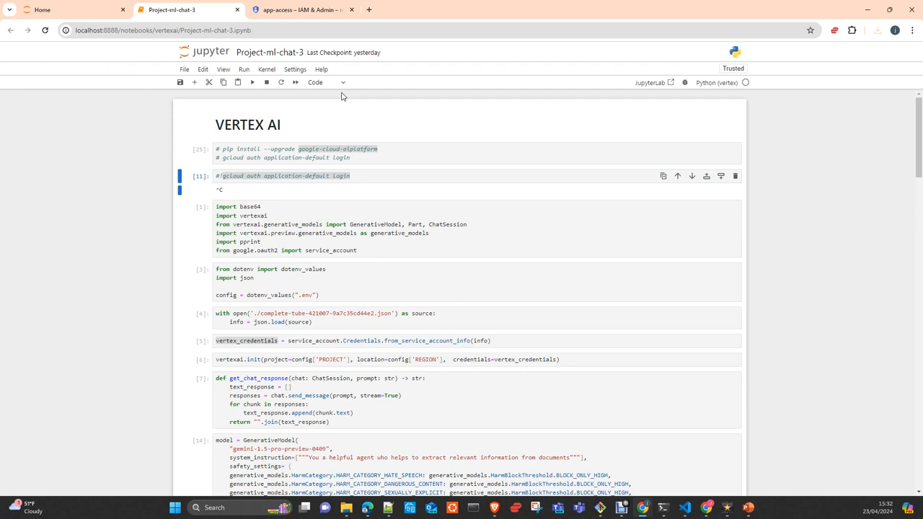
mouse_move(382, 165)
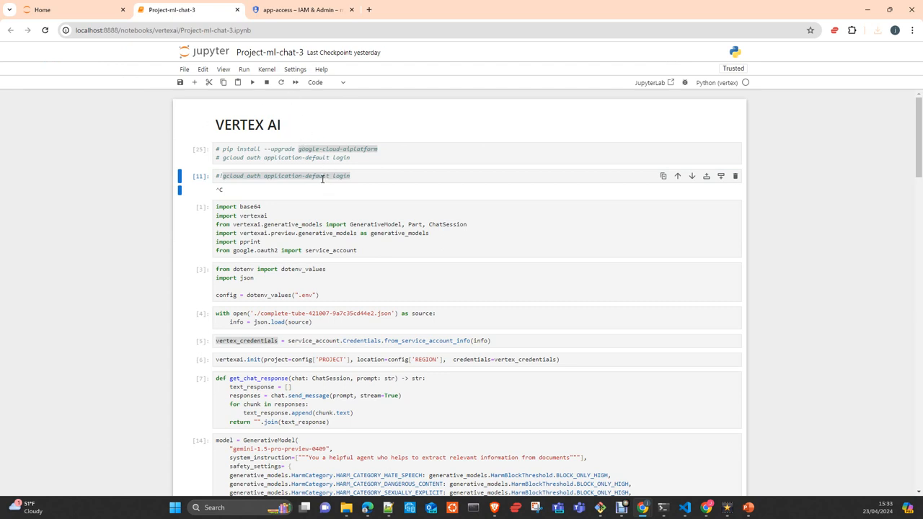
mouse_move(361, 250)
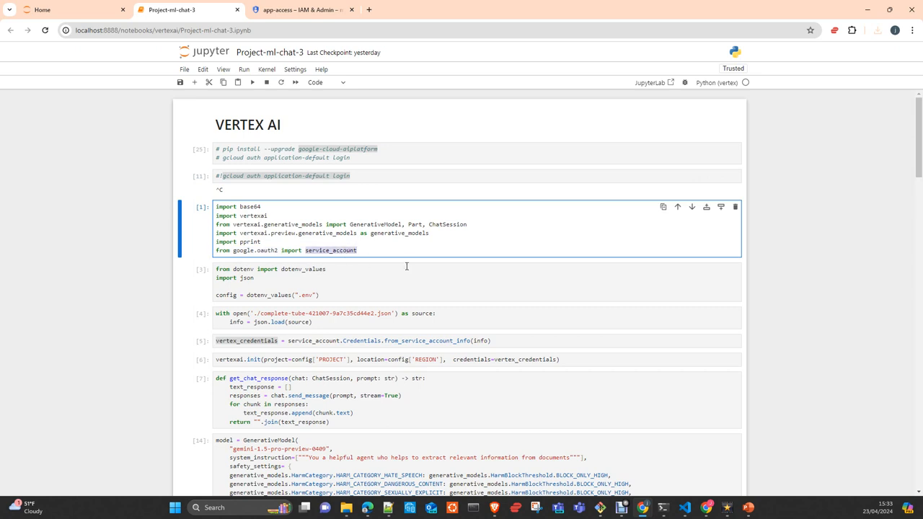
scroll("down", 3)
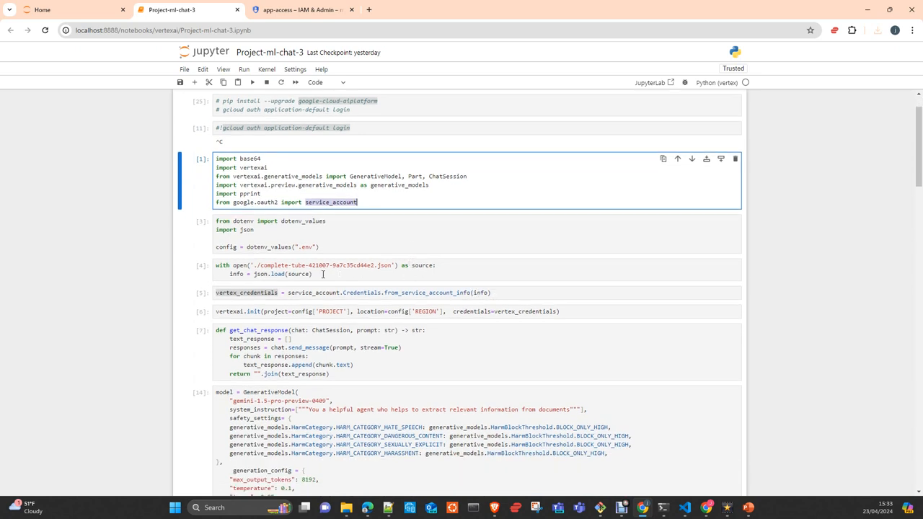
left_click(325, 269)
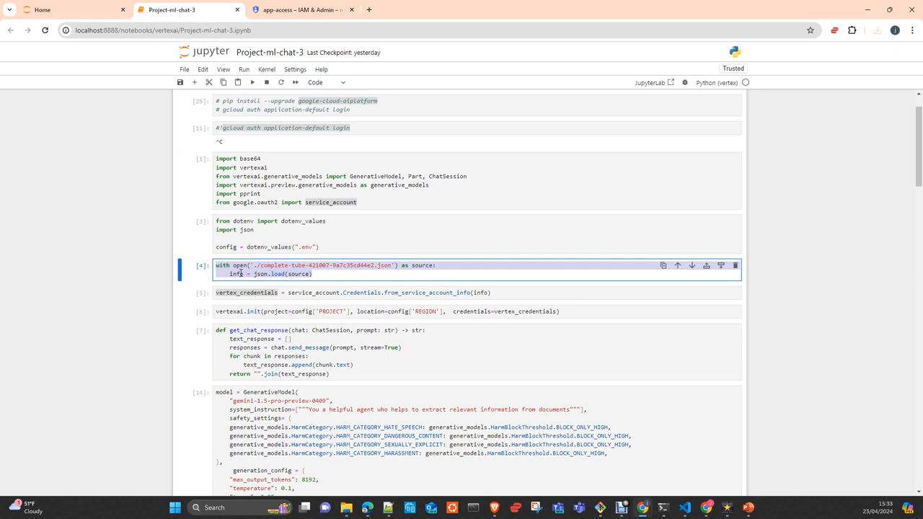
left_click(250, 286)
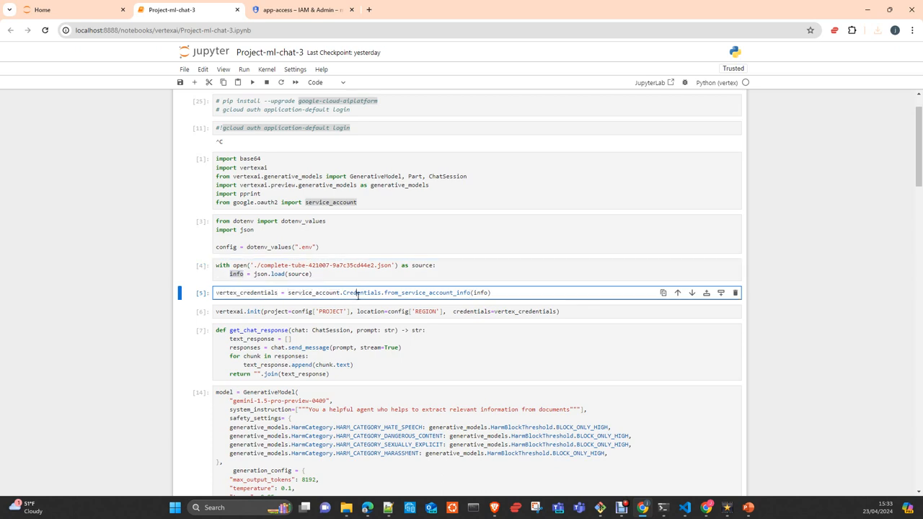
double_click(426, 292)
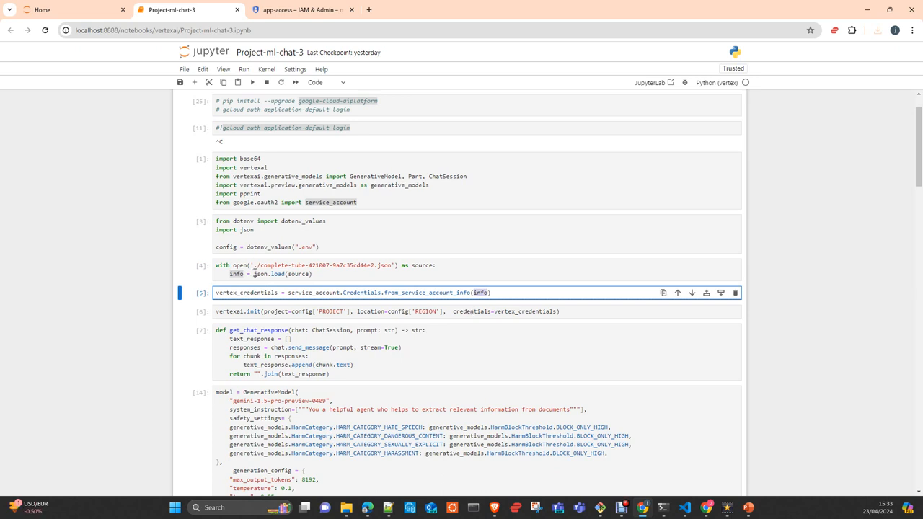
double_click(245, 292)
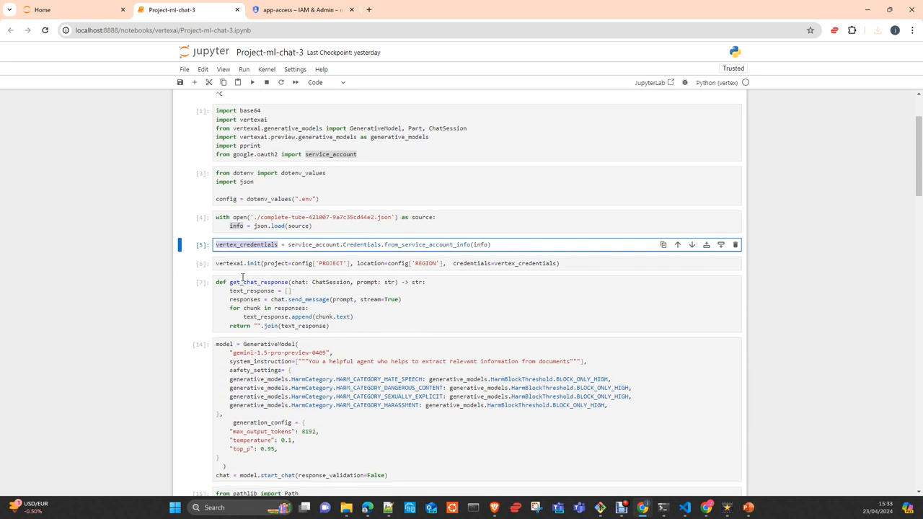
left_click(253, 263)
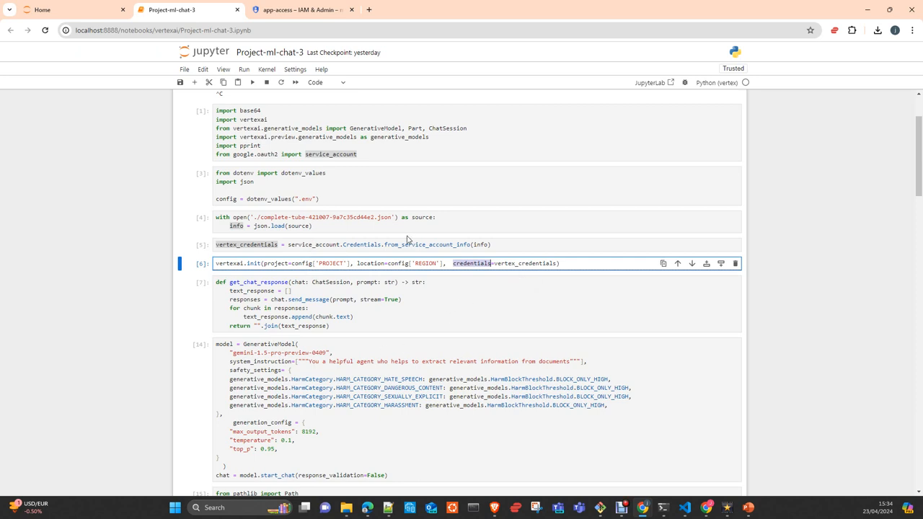
scroll("up", 3)
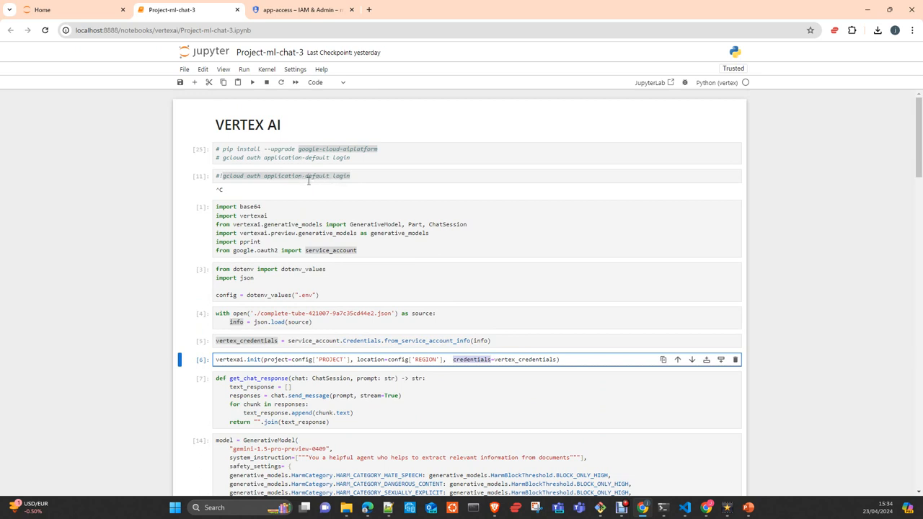
mouse_move(386, 233)
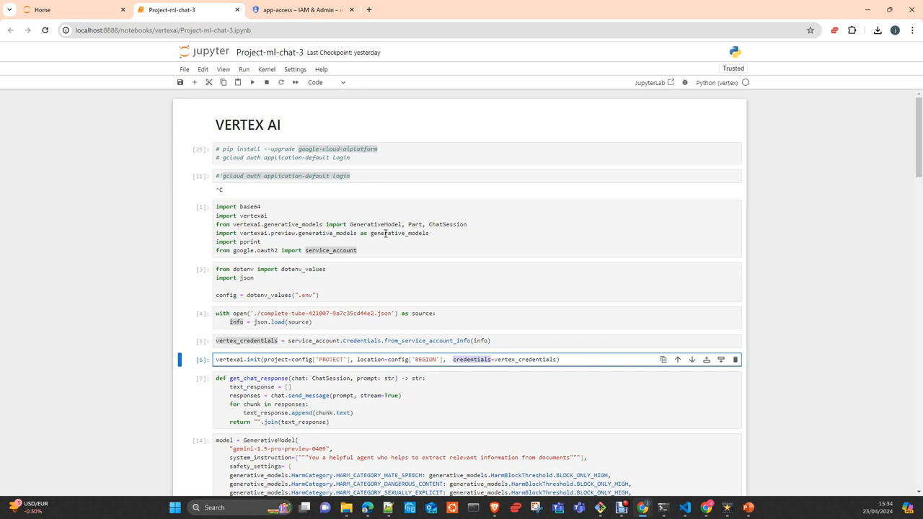
scroll("down", 3)
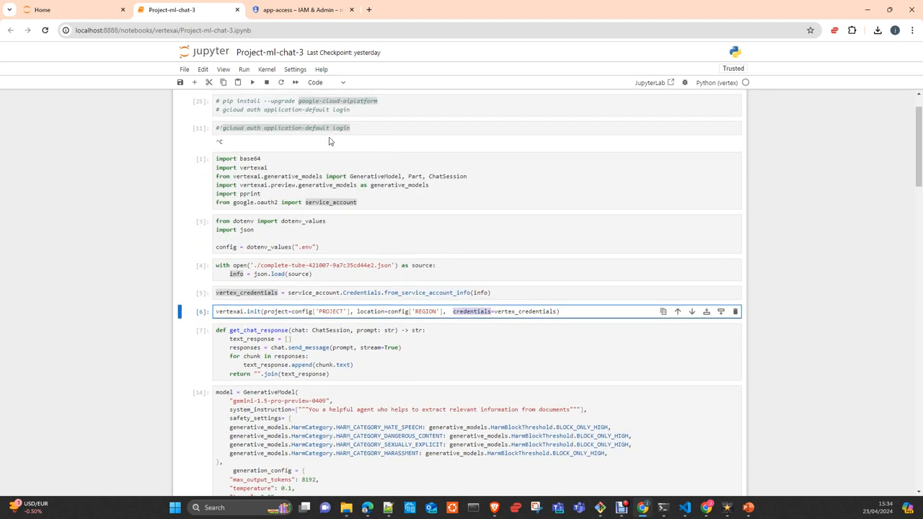
scroll("down", 3)
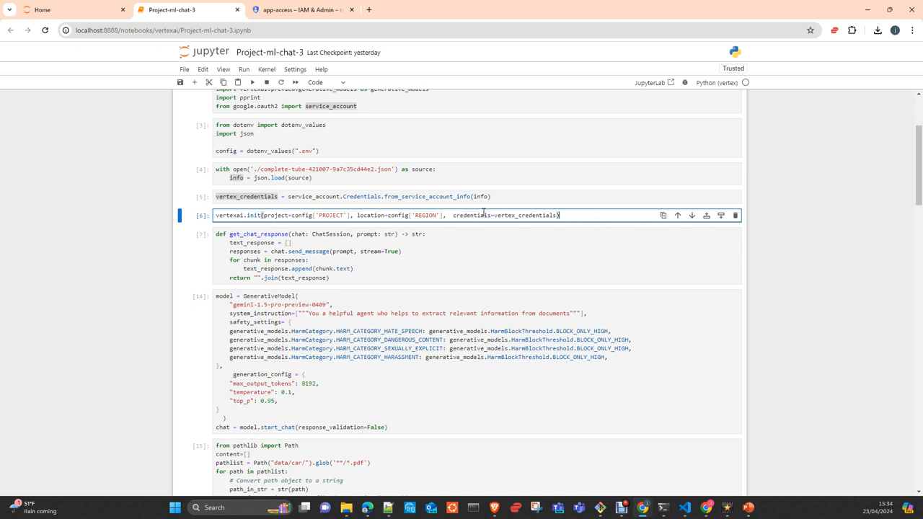
left_click(252, 82)
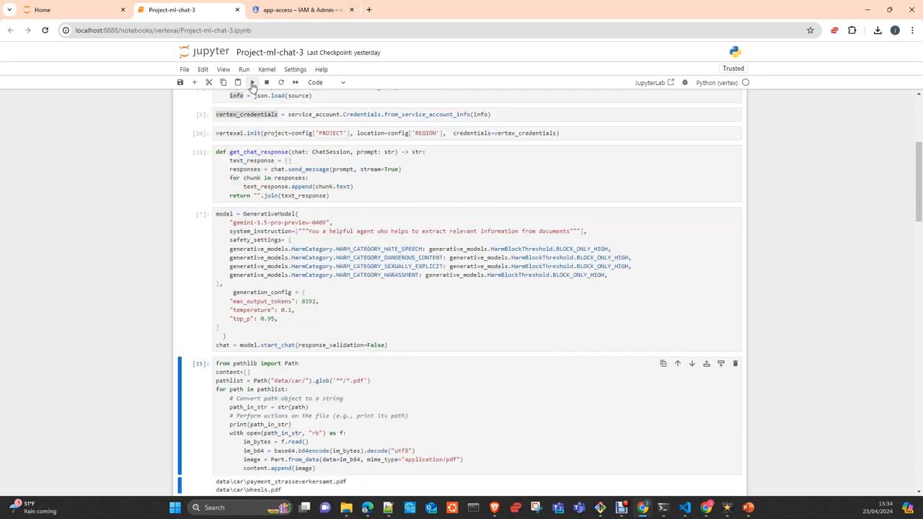
Step: Rerun the model, PDF, prompt and response cells for a fresh English summary
left_click(252, 82)
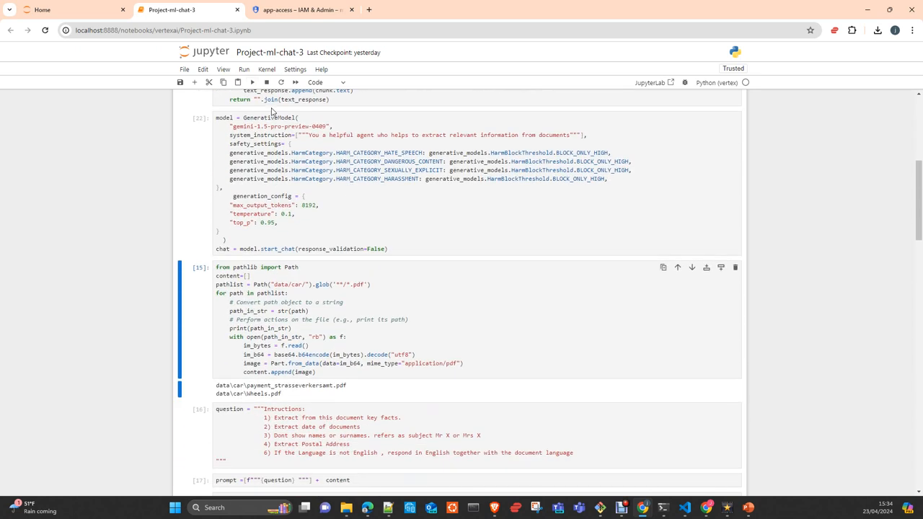
left_click(251, 82)
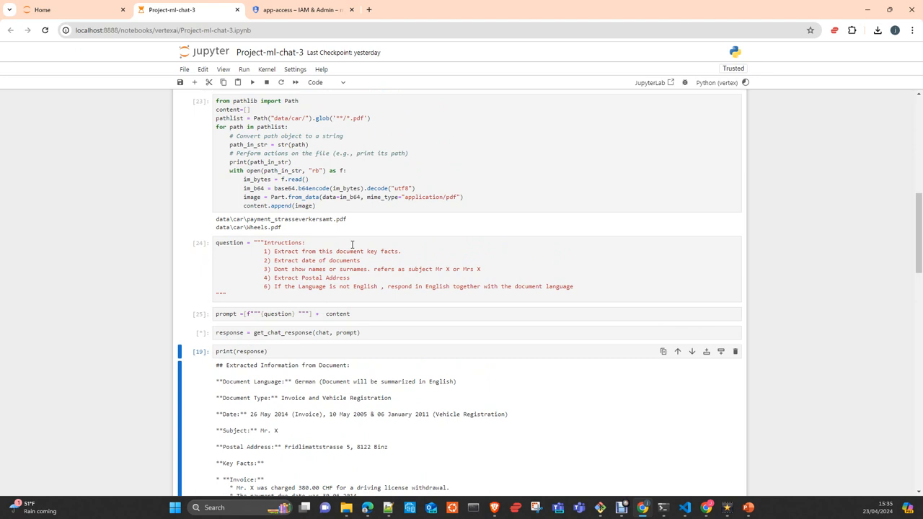
mouse_move(373, 308)
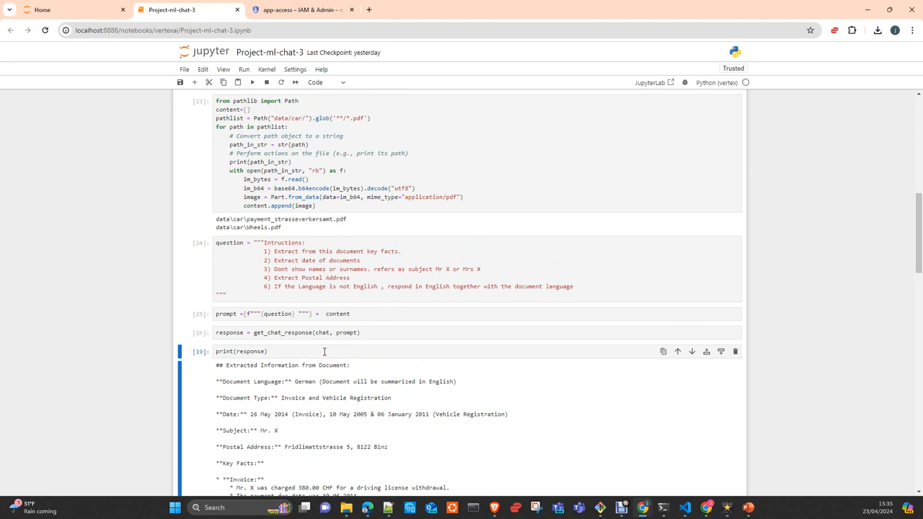
left_click(252, 82)
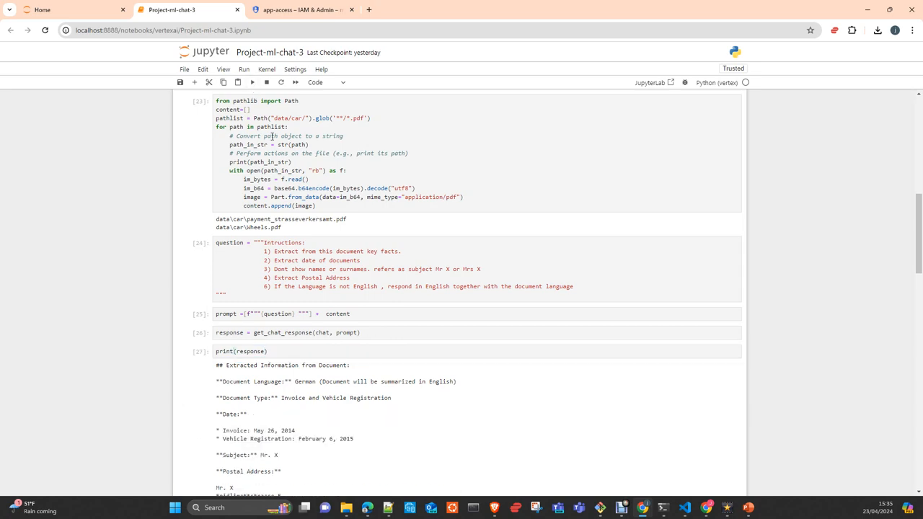
scroll("down", 3)
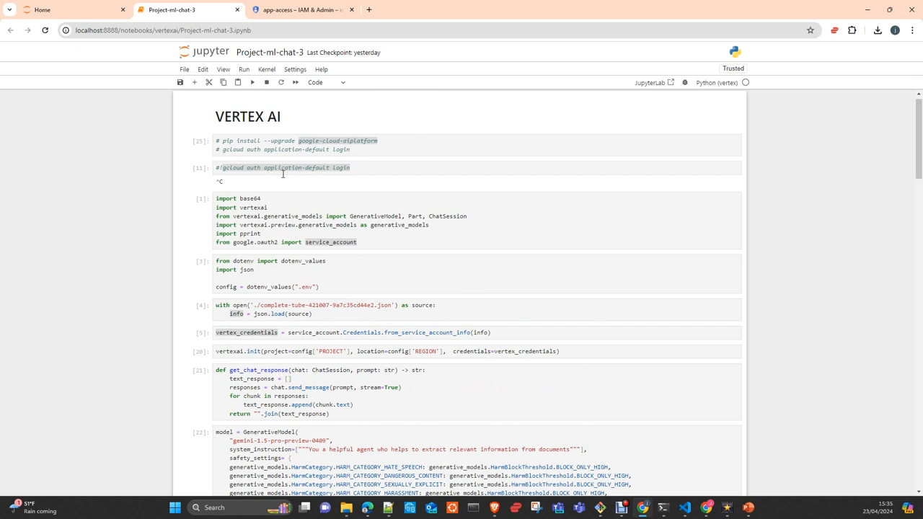
mouse_move(329, 199)
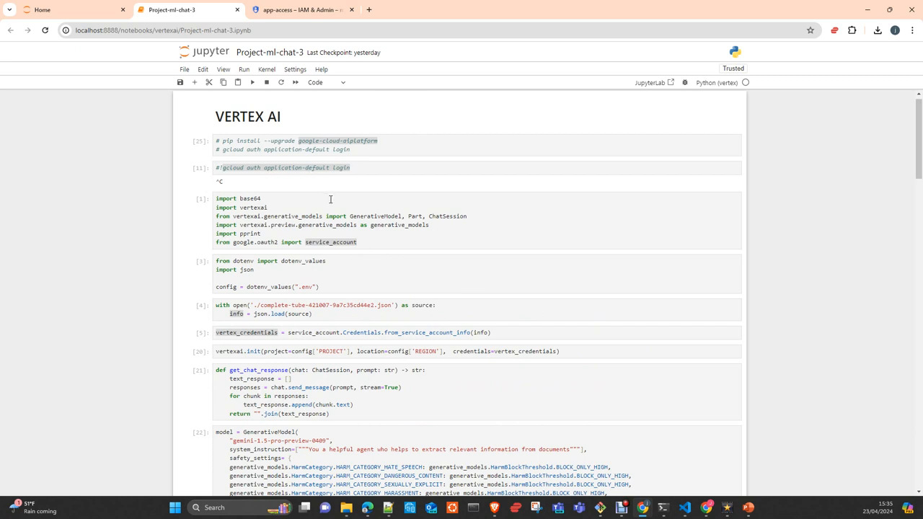
scroll("down", 3)
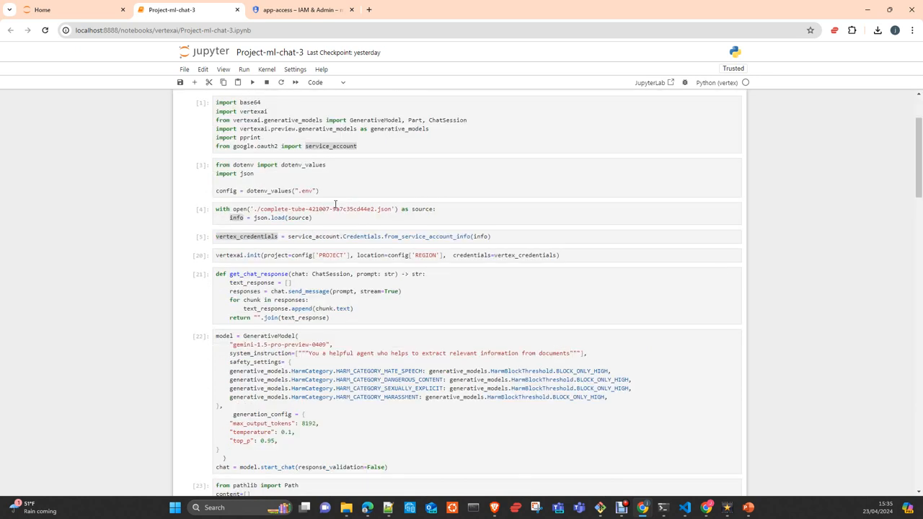